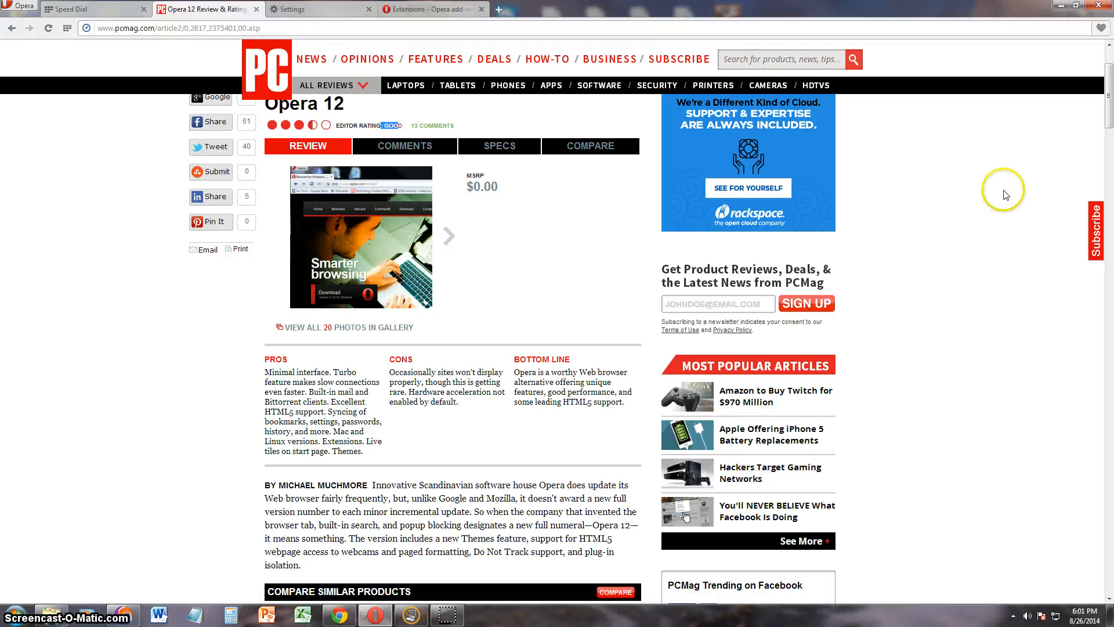
mouse_move(126, 149)
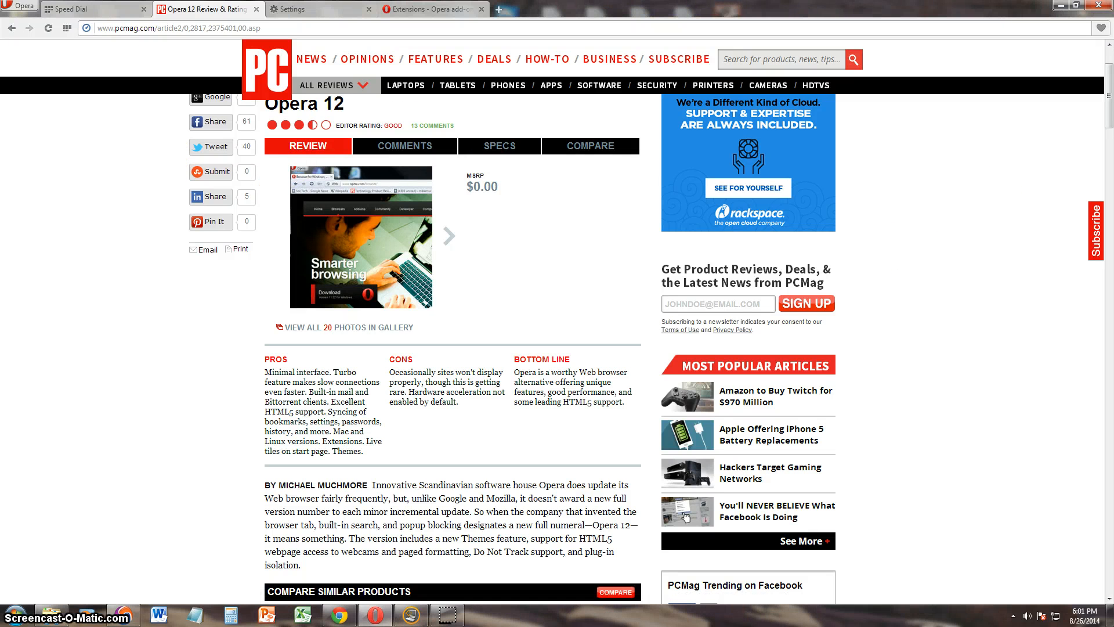
Open Opera's main menu from the top-left button, then open it again
click(22, 6)
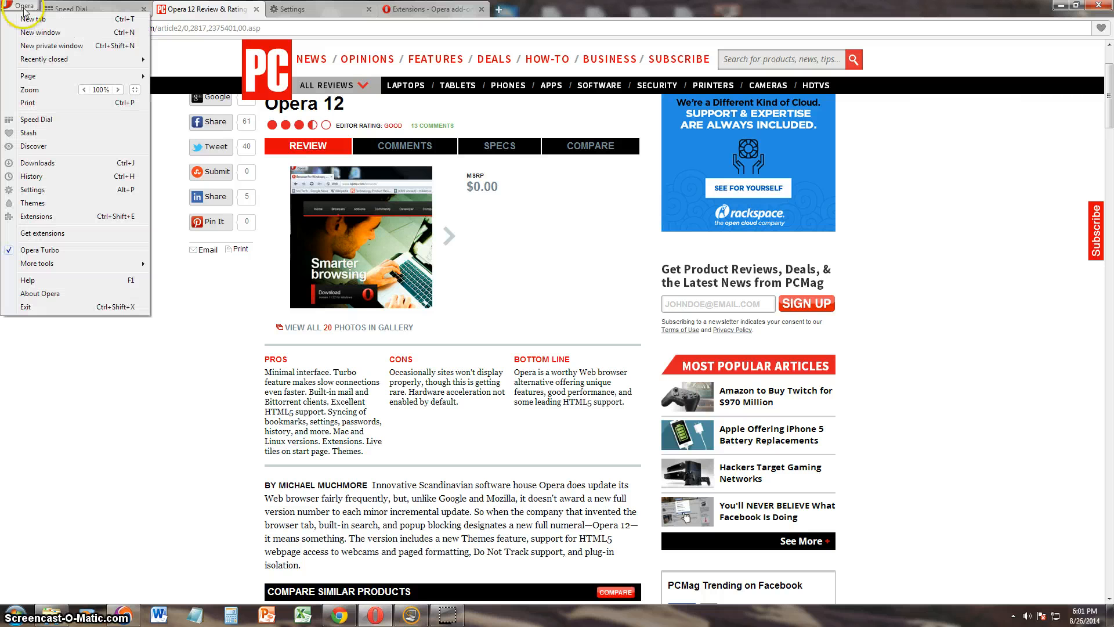
mouse_move(190, 275)
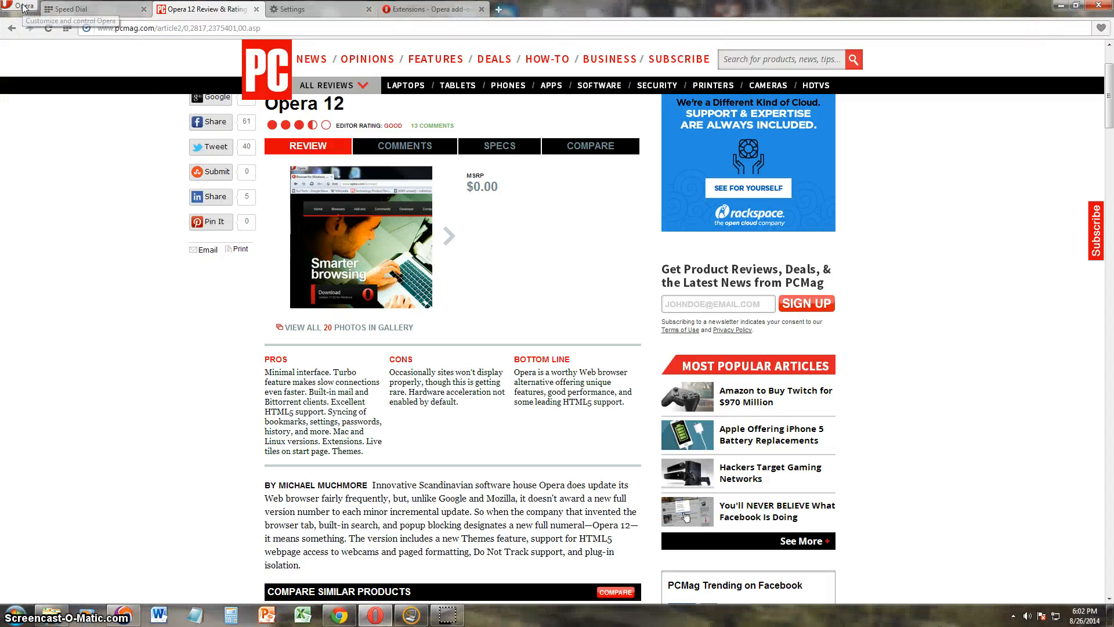
click(24, 7)
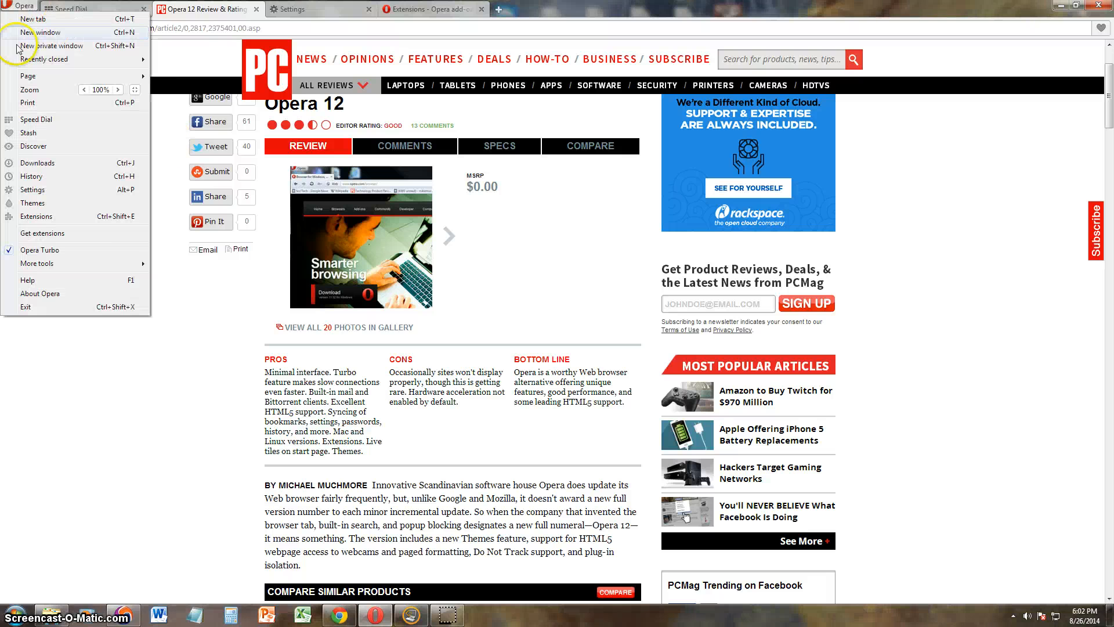
Open Settings, scroll through the Websites section, then show the Browser section
click(319, 9)
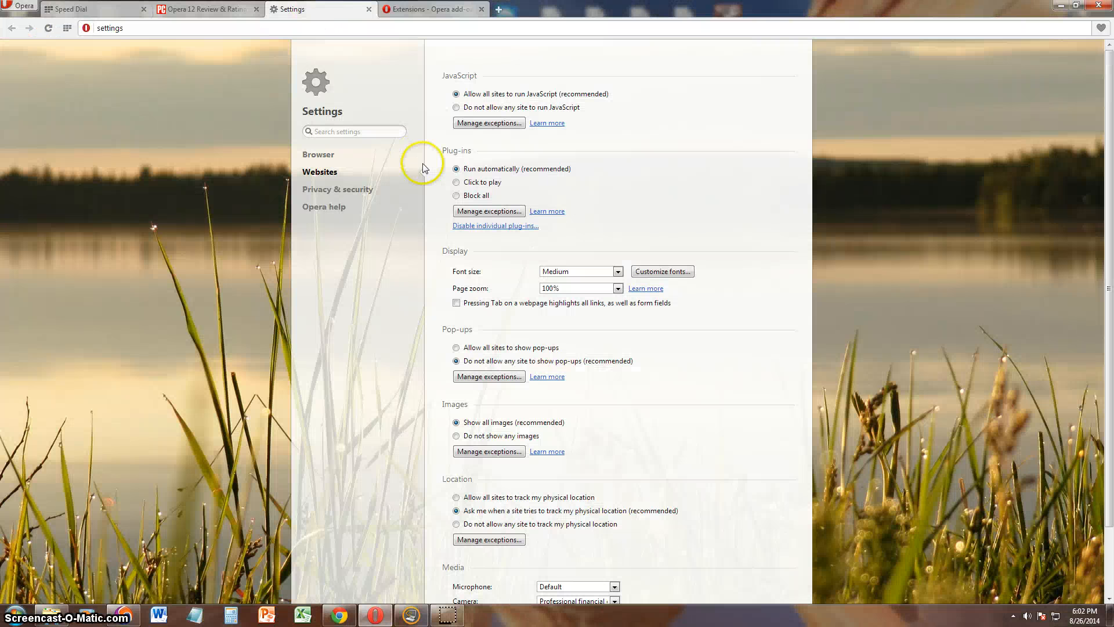
mouse_move(604, 262)
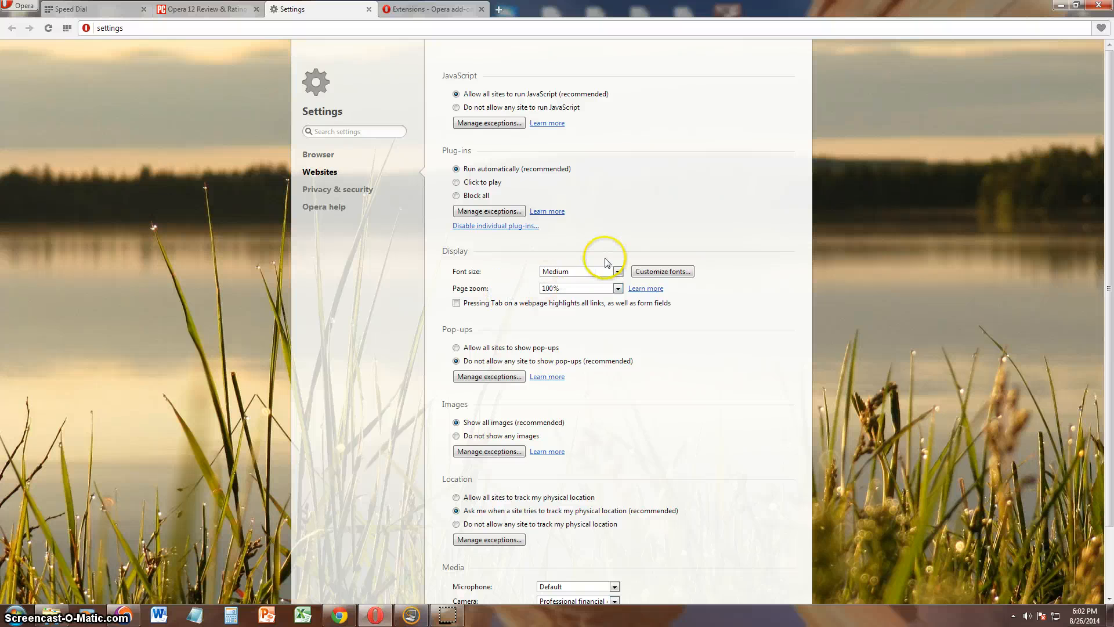
mouse_move(659, 202)
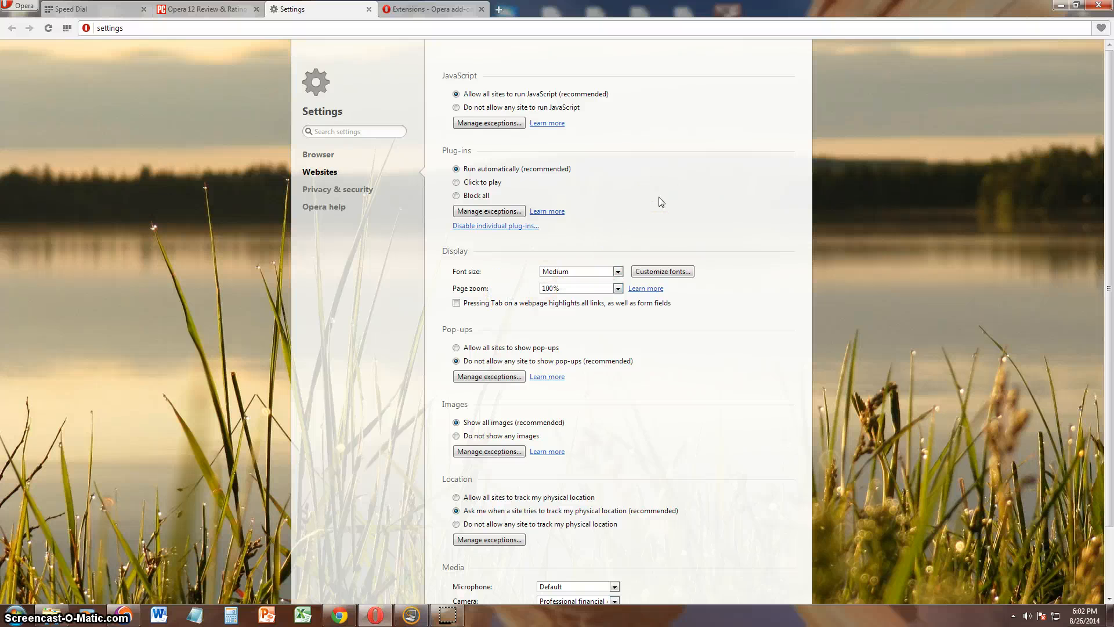
mouse_move(668, 196)
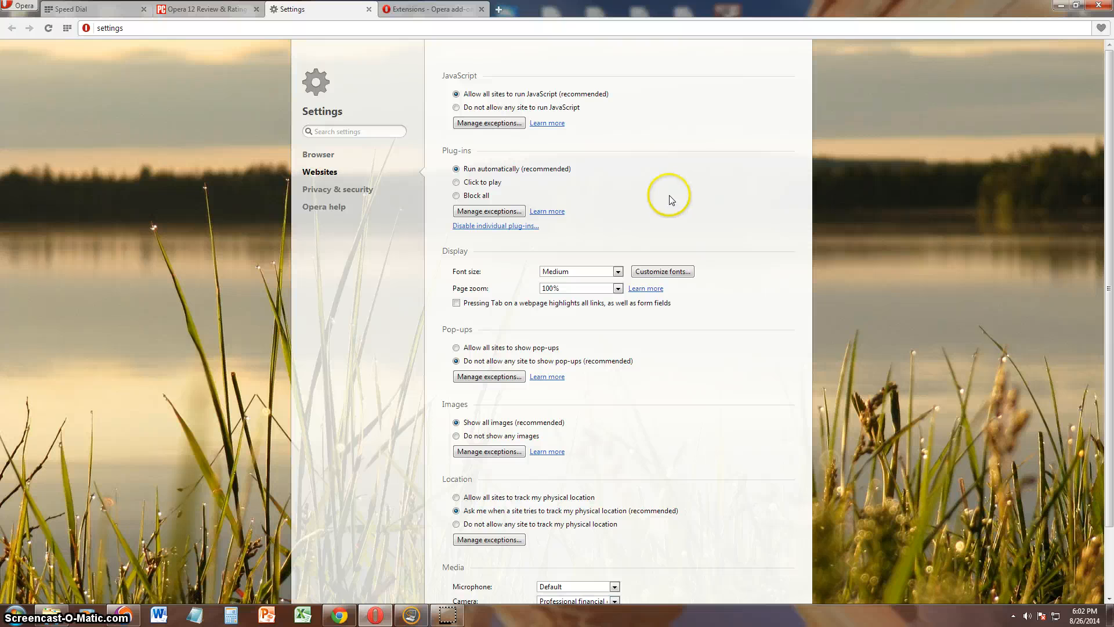
mouse_move(654, 199)
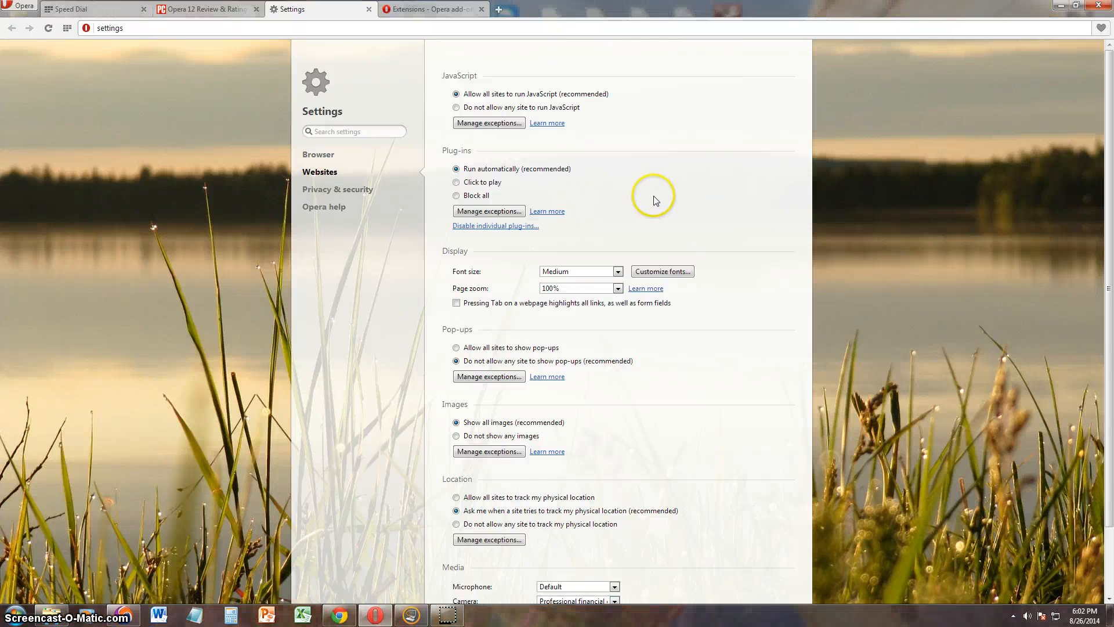
scroll(down, 3)
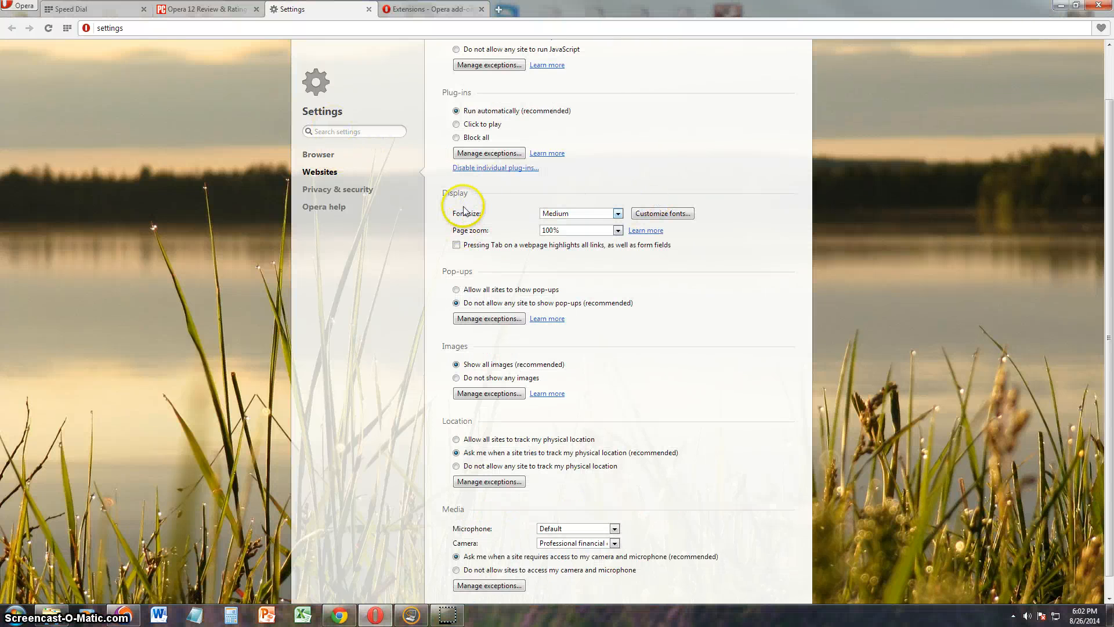
mouse_move(495, 238)
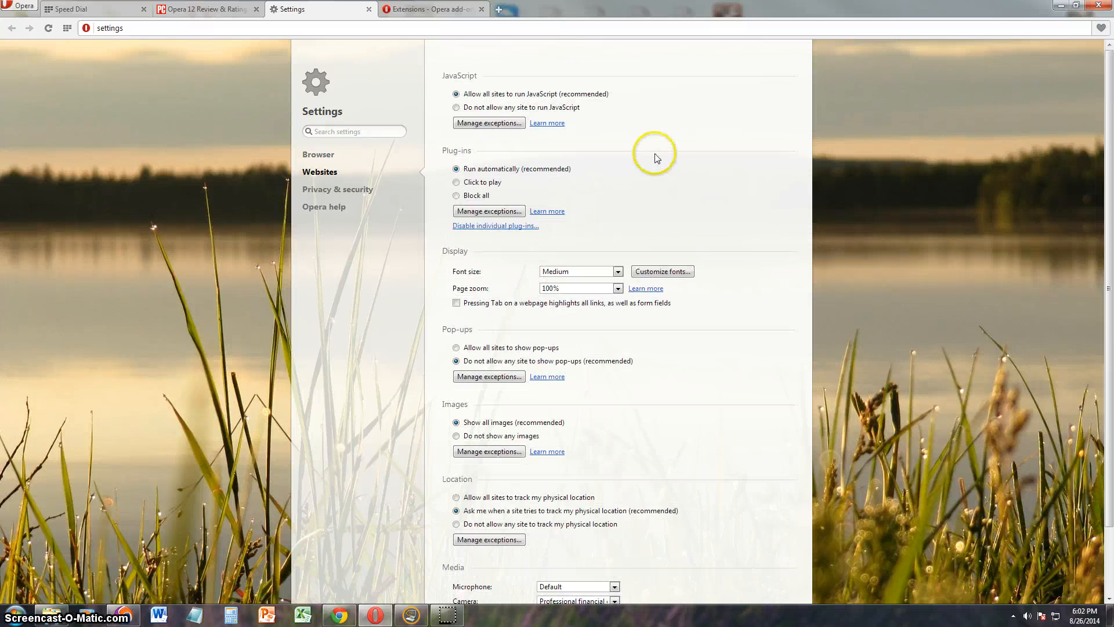
mouse_move(323, 163)
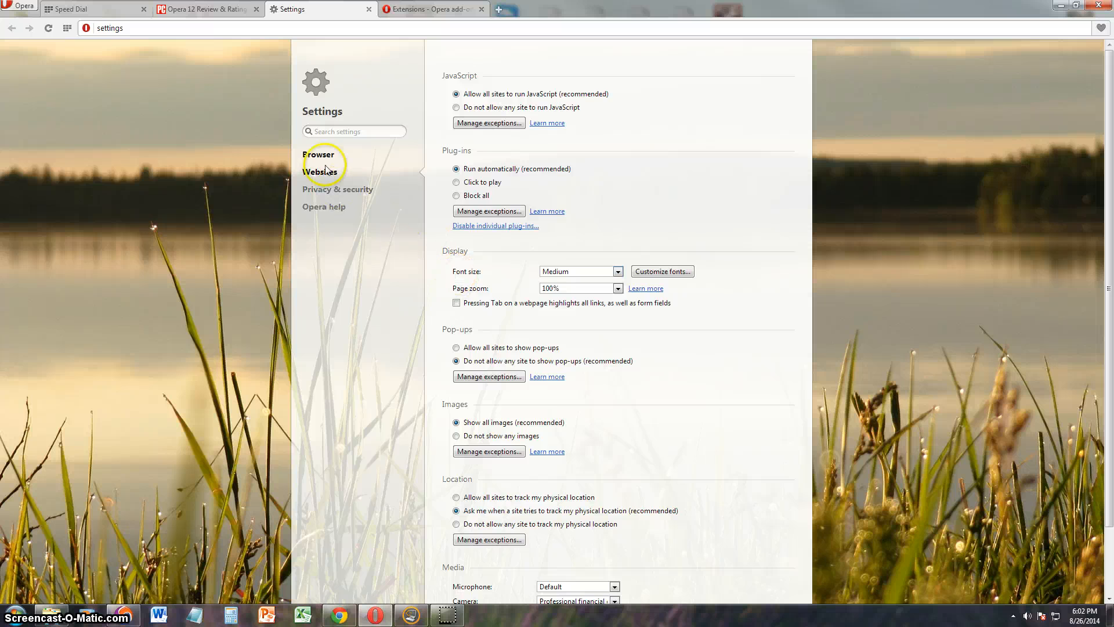
click(318, 155)
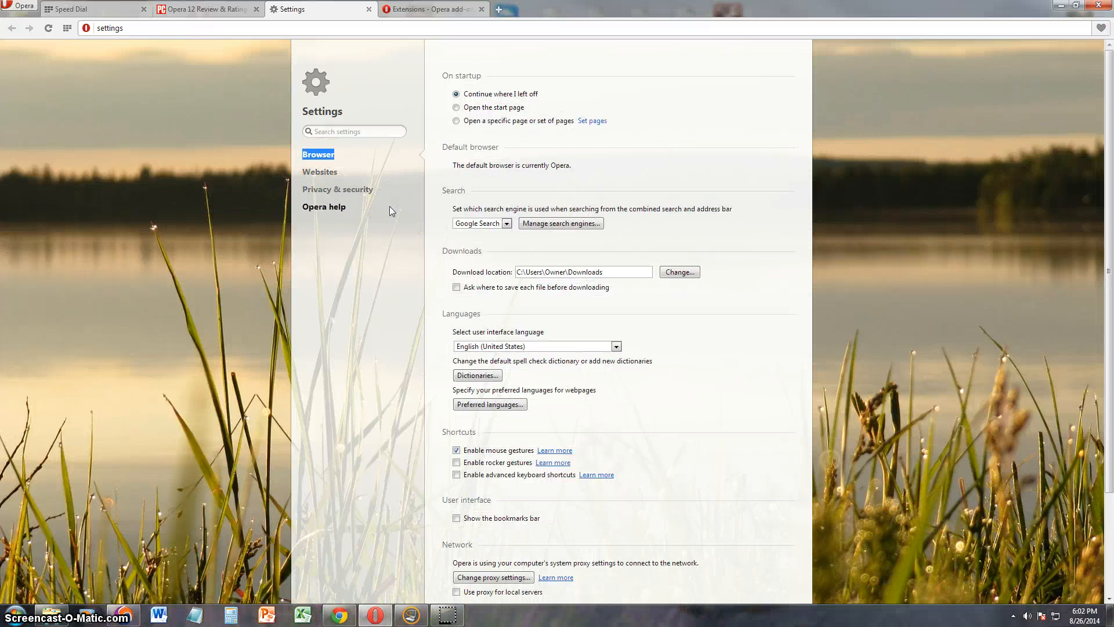
Glance at the Opera add-ons tab, then bring the Opera menu up over Settings
click(426, 9)
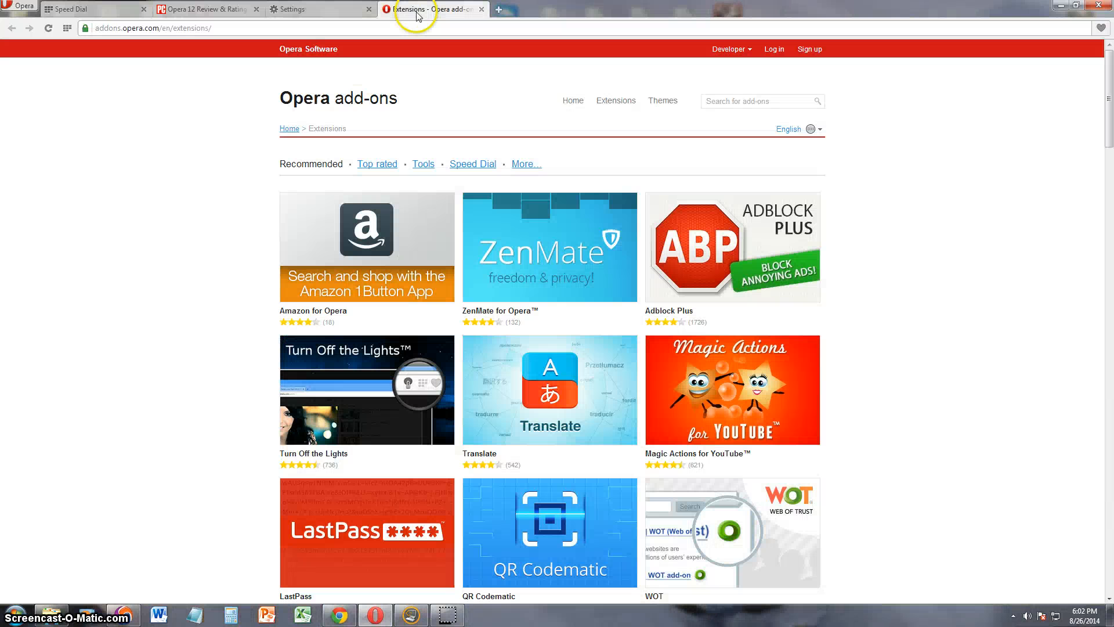
click(23, 6)
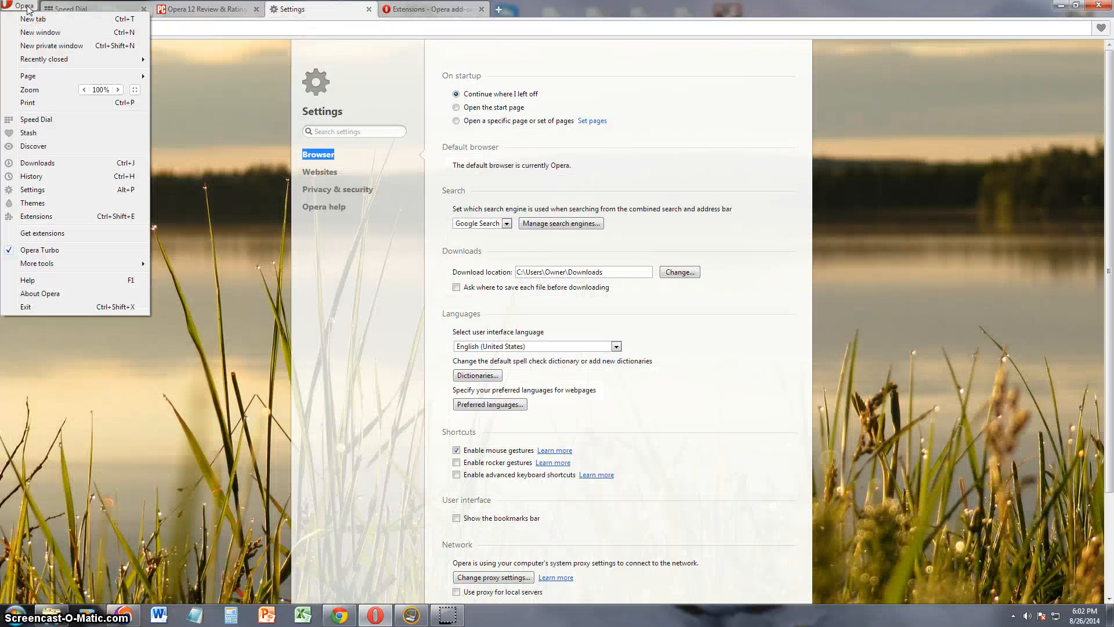
mouse_move(56, 193)
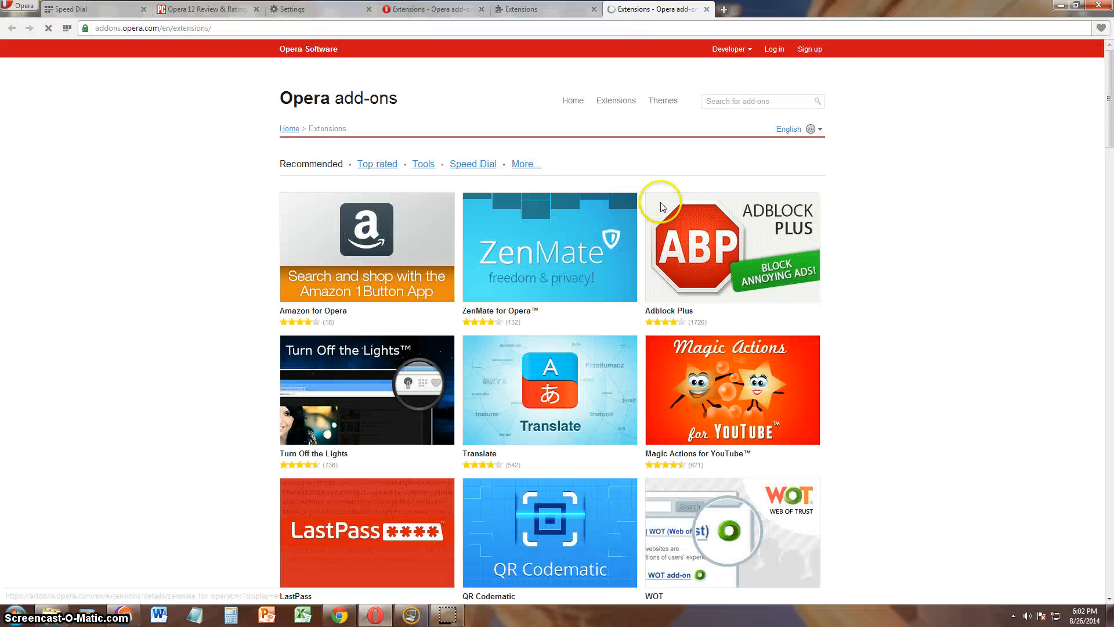
Scroll down through the recommended extensions list in the add-ons gallery
scroll(down, 3)
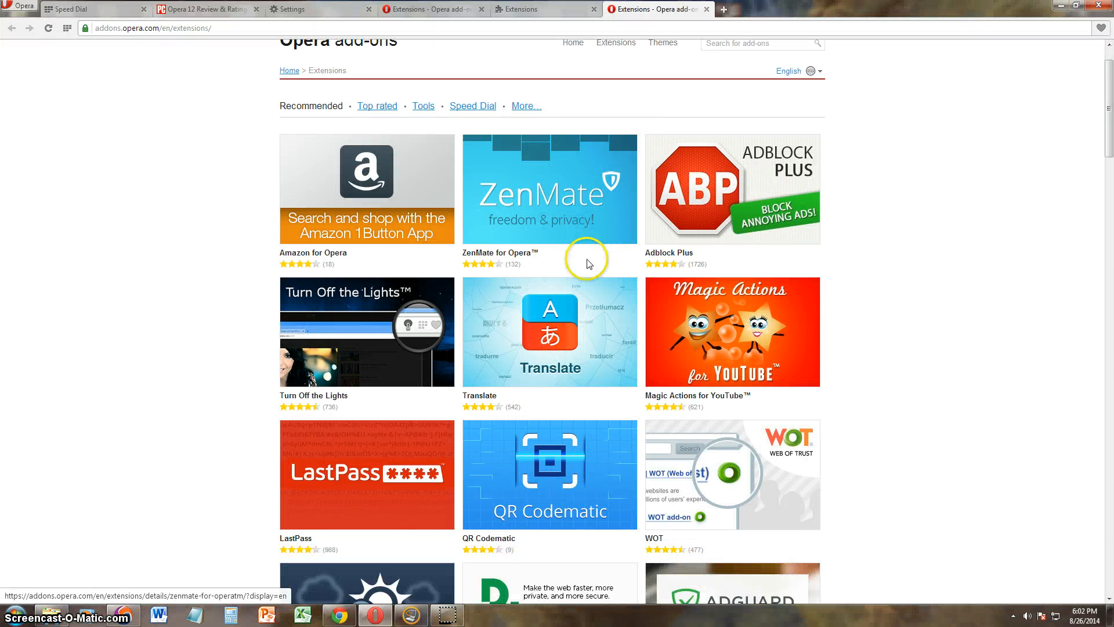
mouse_move(402, 286)
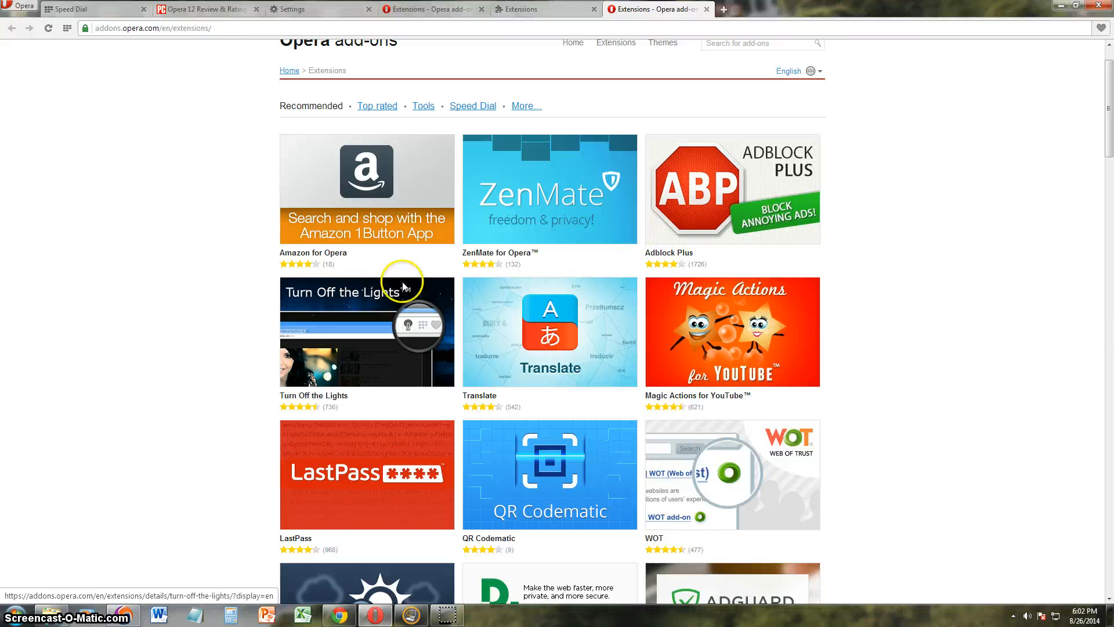
scroll(down, 3)
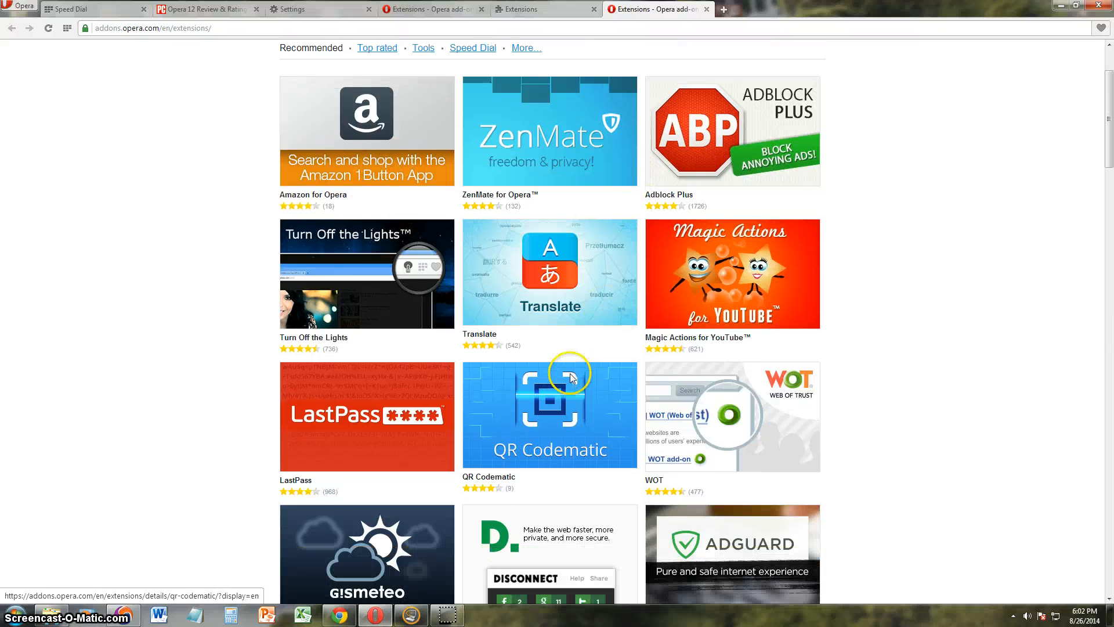
scroll(down, 3)
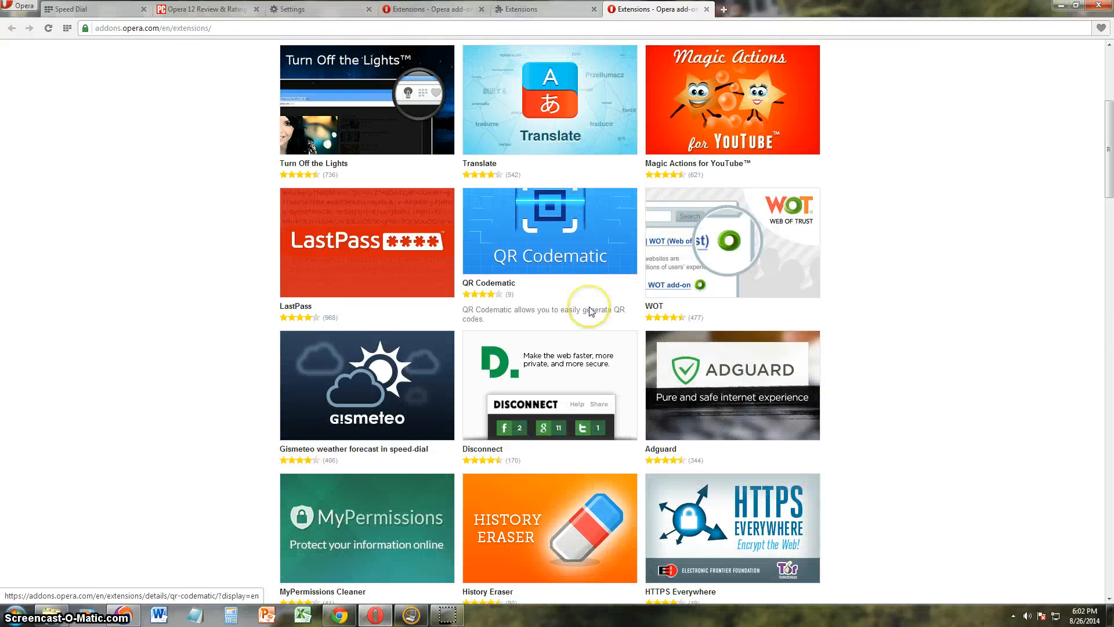
scroll(down, 3)
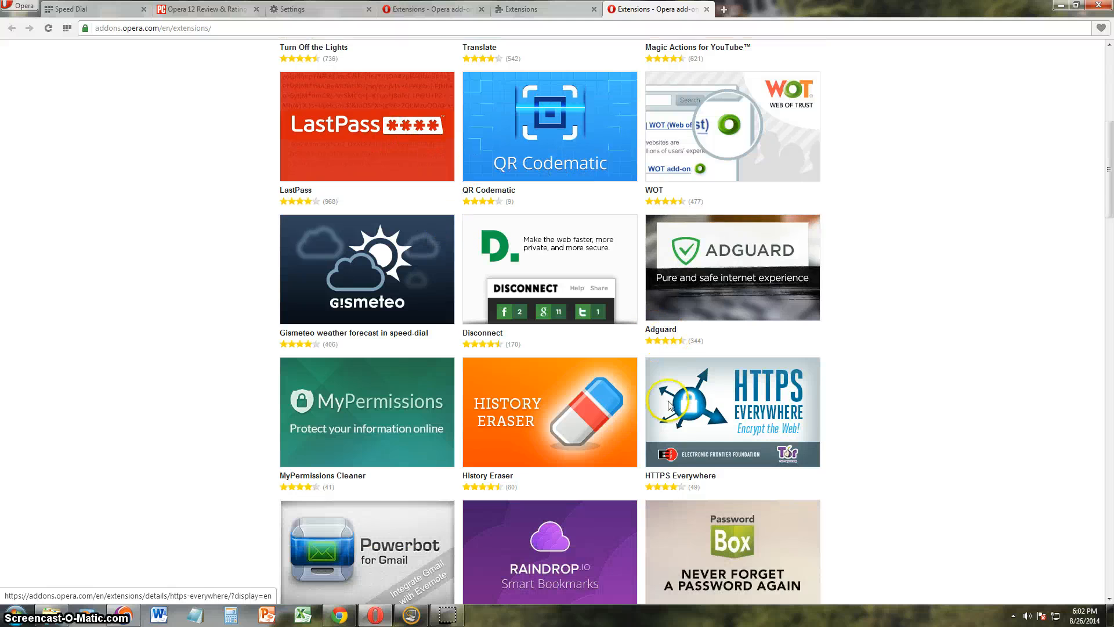
scroll(down, 3)
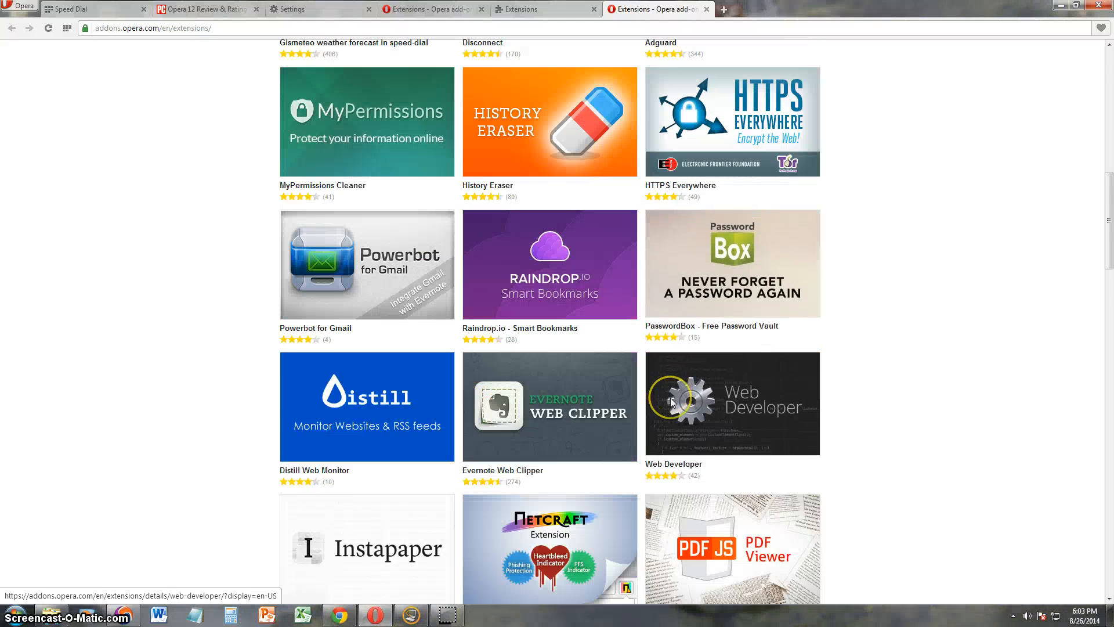
scroll(down, 3)
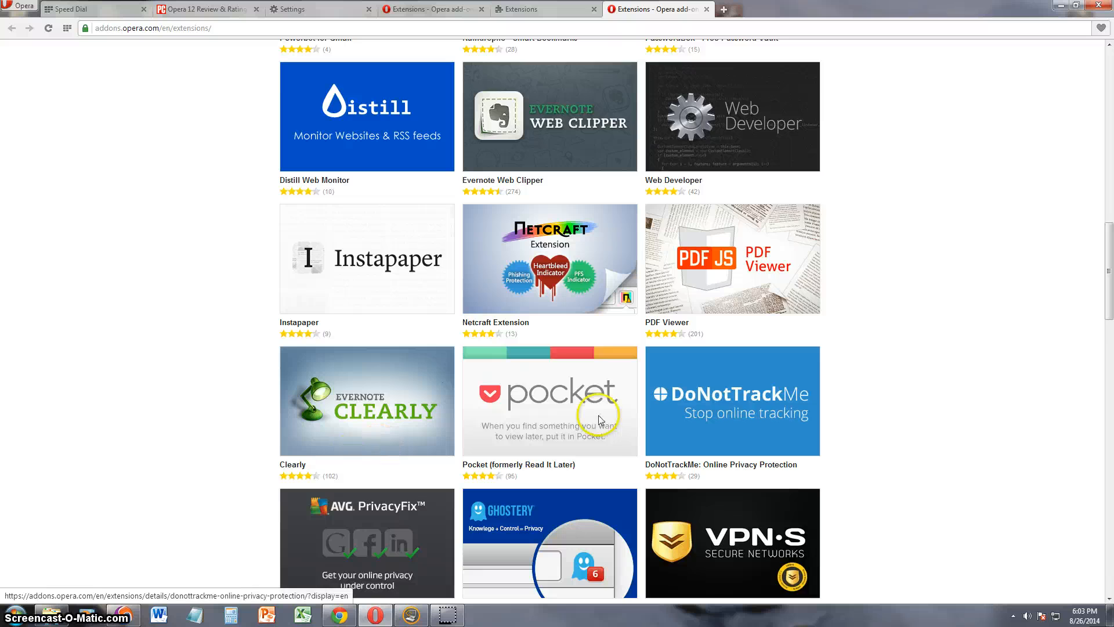
scroll(down, 3)
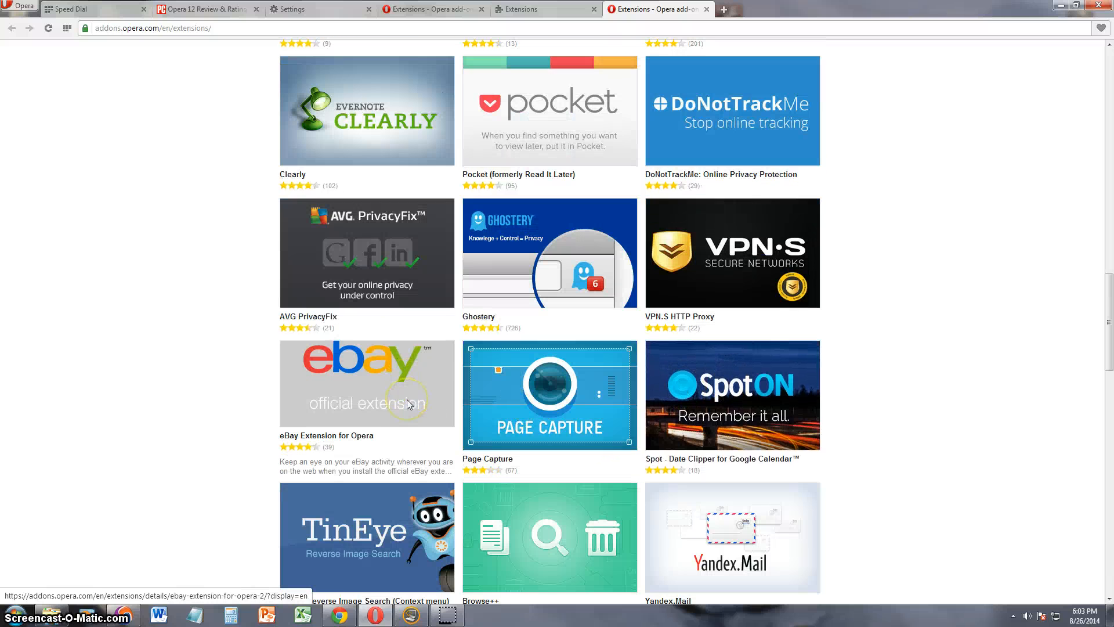
scroll(down, 3)
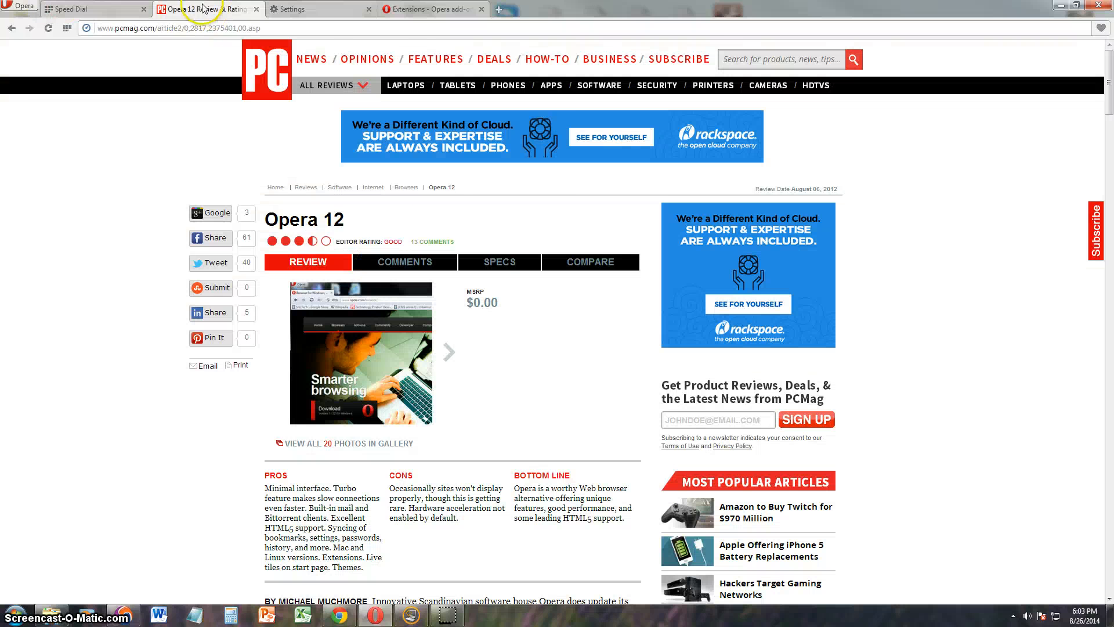
Go to youtube.com and open the Emmys 2014 Robin Williams tribute video
click(170, 28)
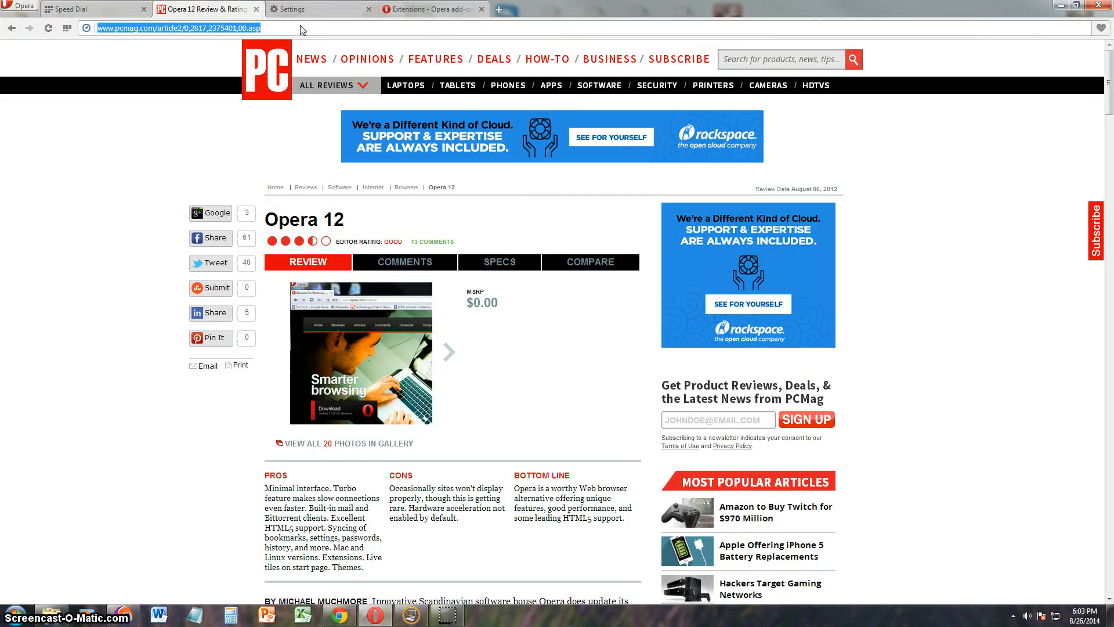
text(youtube.com)
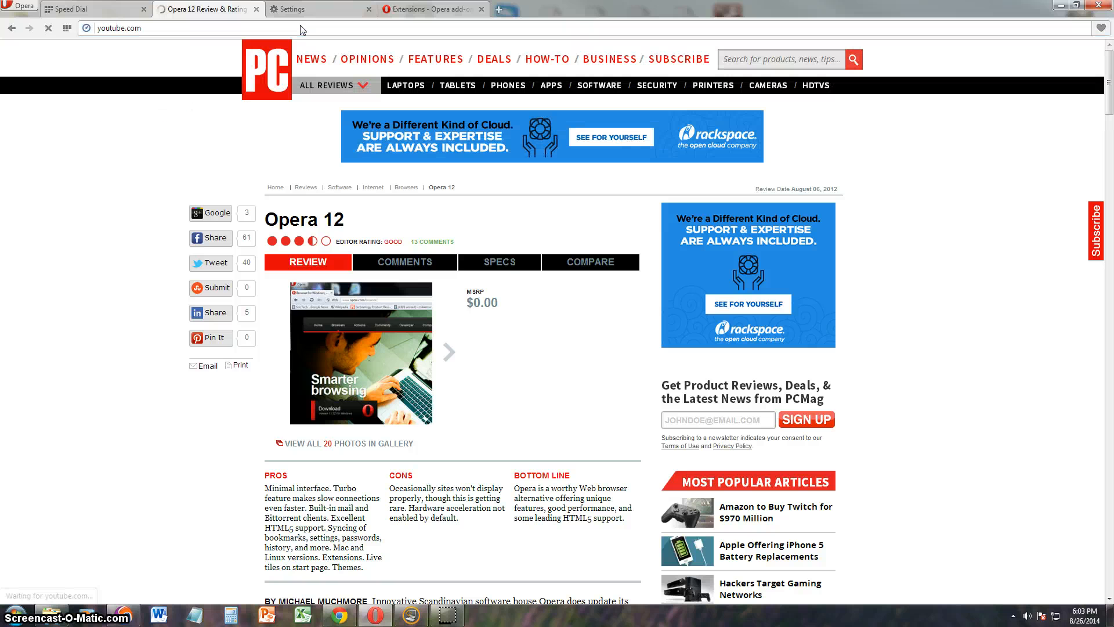
mouse_move(405, 85)
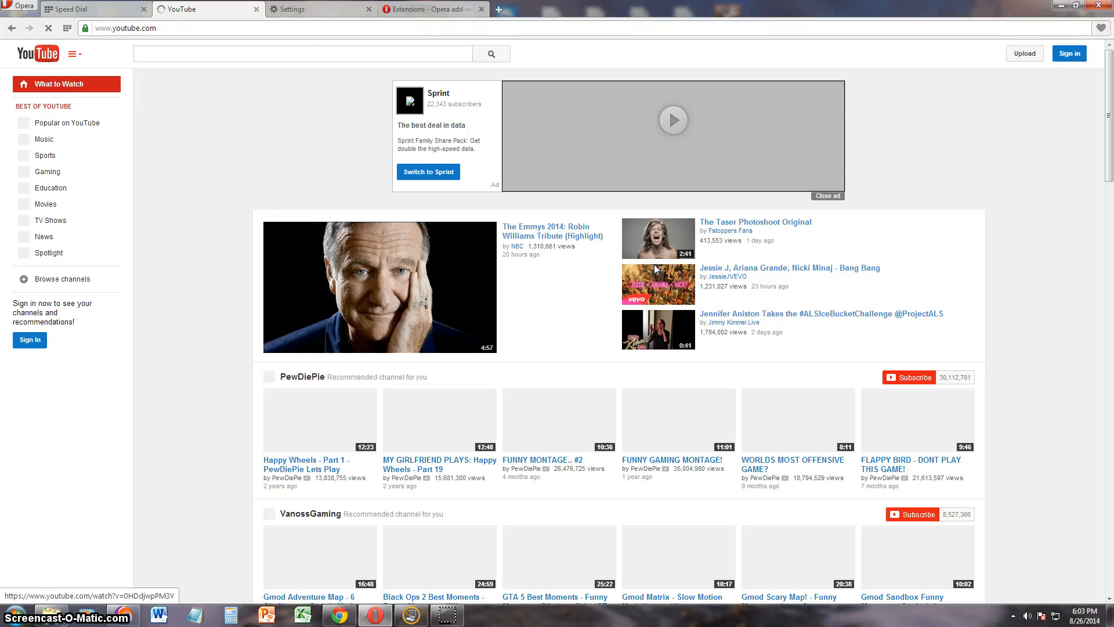
click(379, 287)
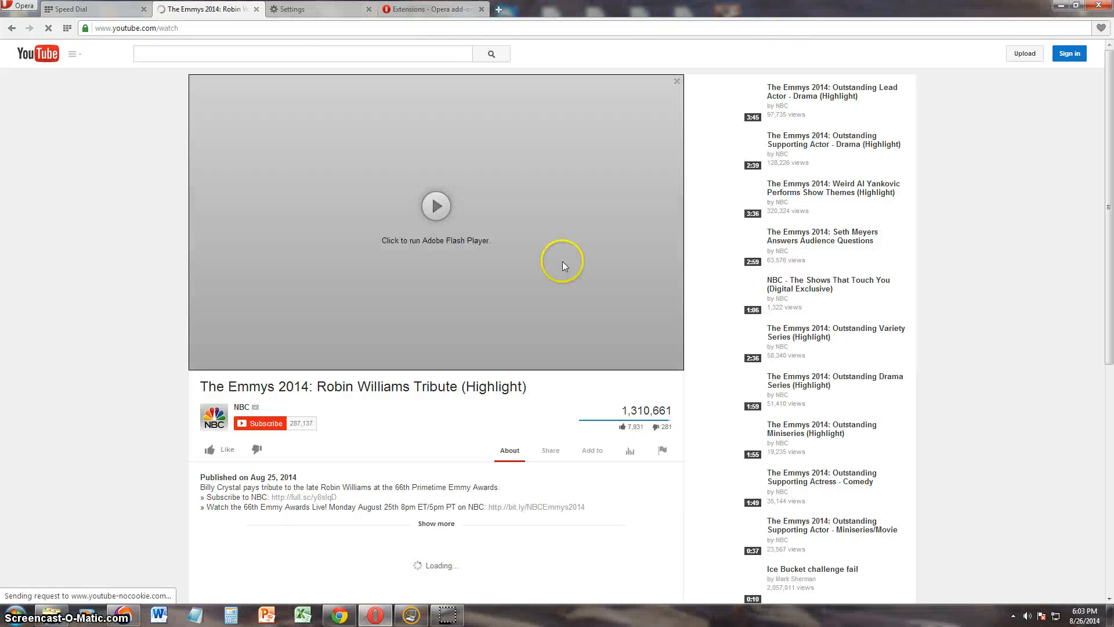
mouse_move(554, 268)
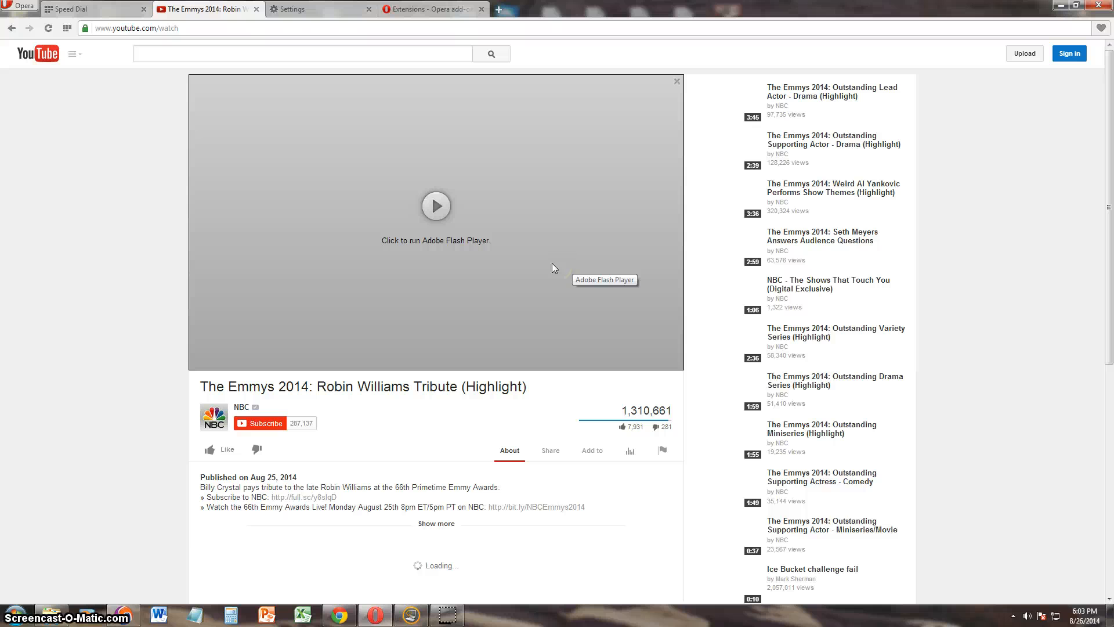
Let the blocked Flash player load and start the tribute video playing
click(430, 332)
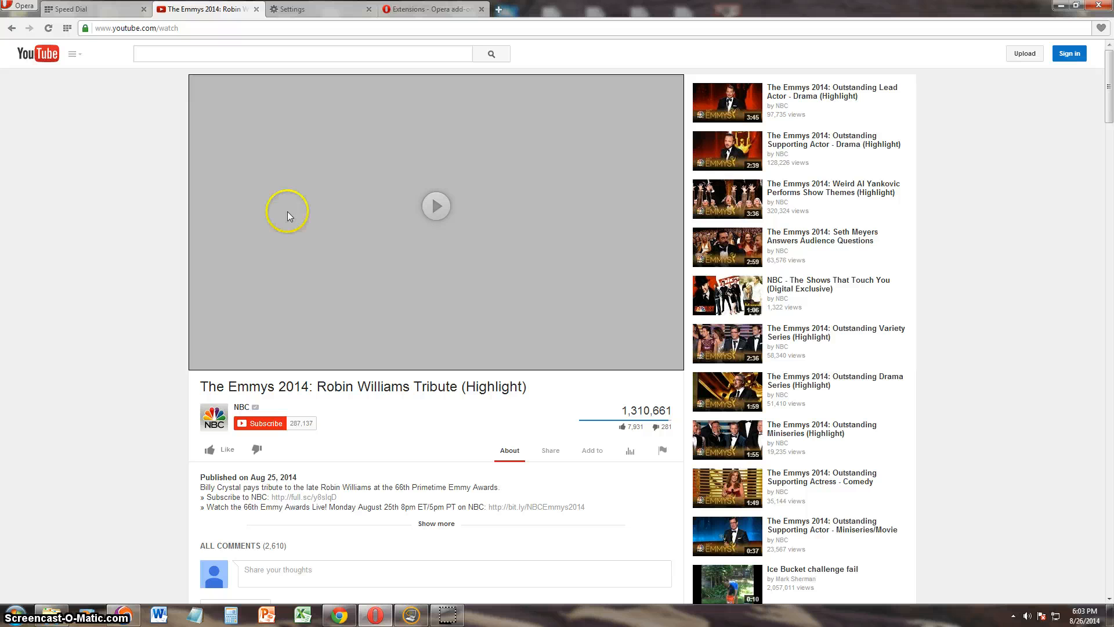
click(436, 205)
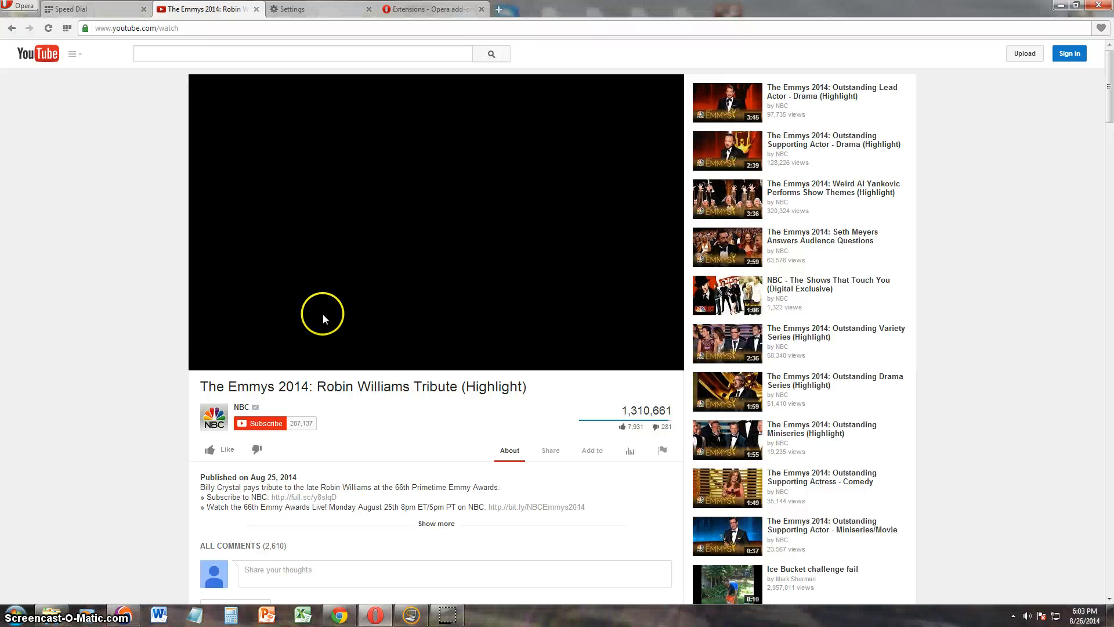
click(323, 316)
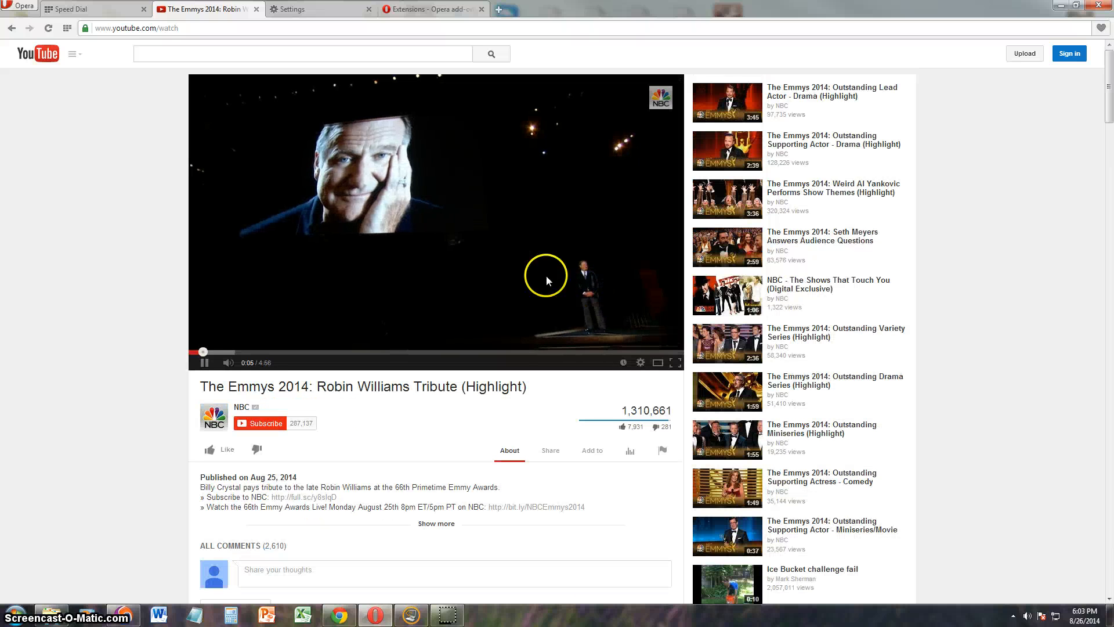
click(165, 28)
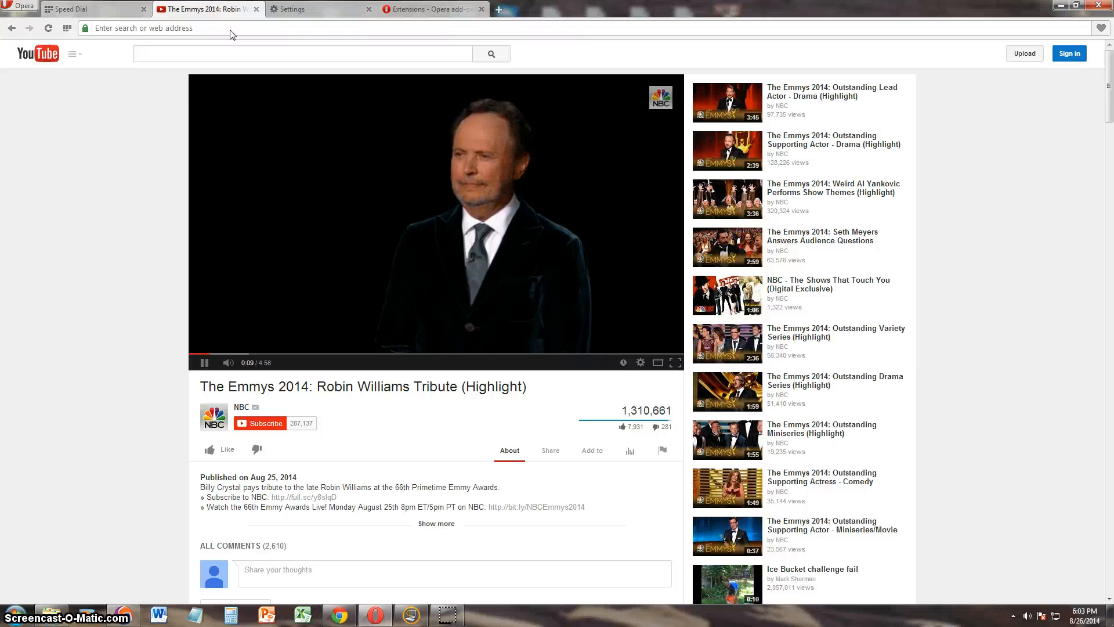
Load yahoo.com, then msn, then cnn.com in the same tab
text(yahoo.com)
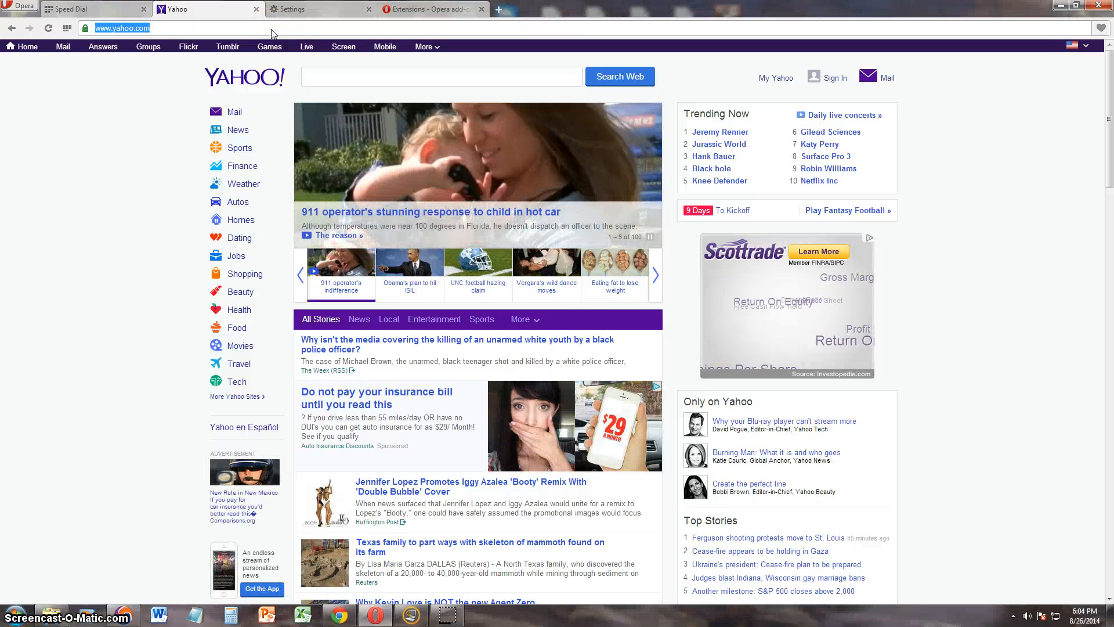
text(msn)
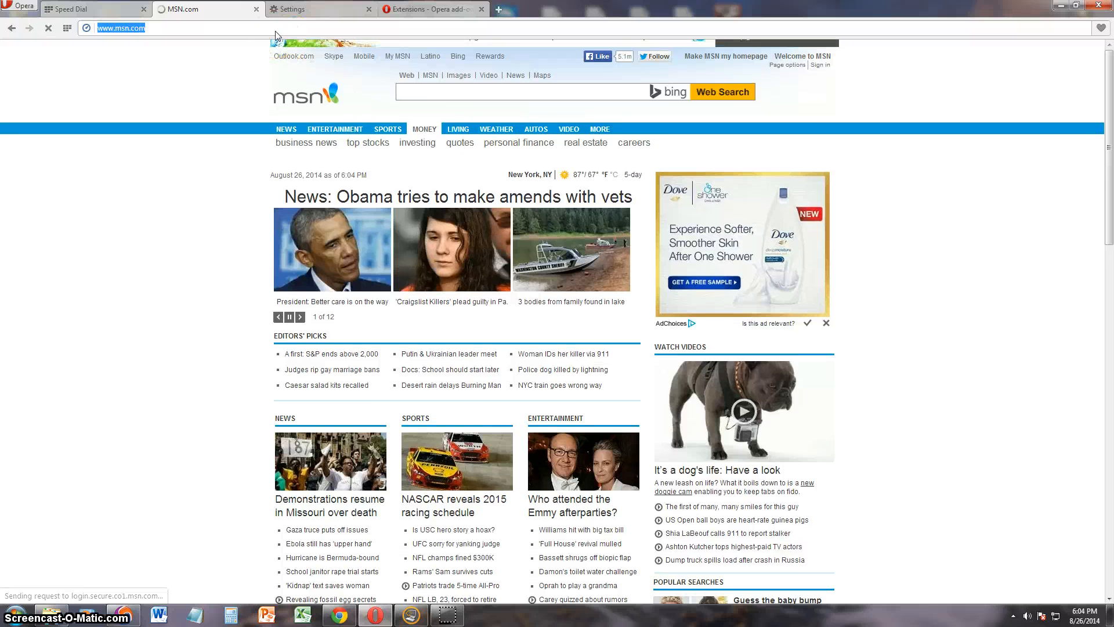
text(cnn.com)
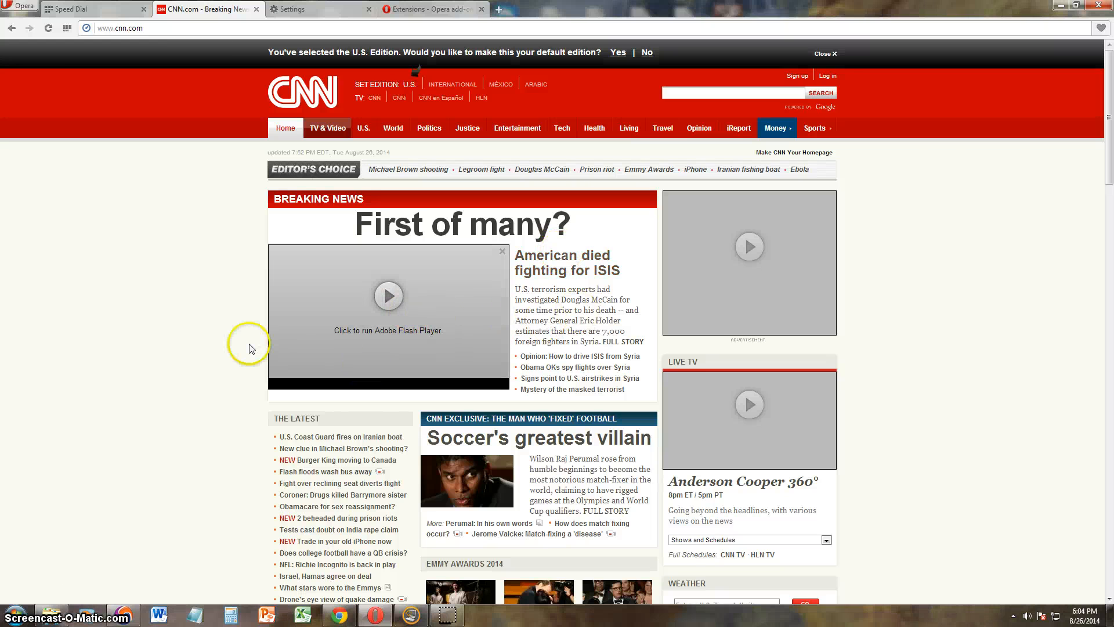
mouse_move(224, 304)
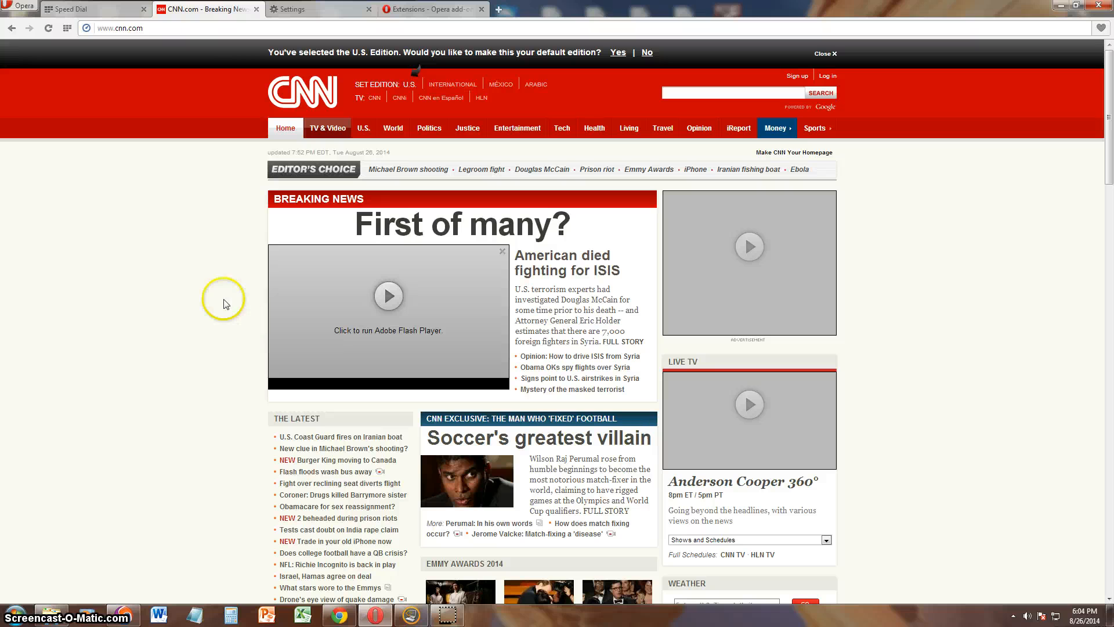
mouse_move(388, 297)
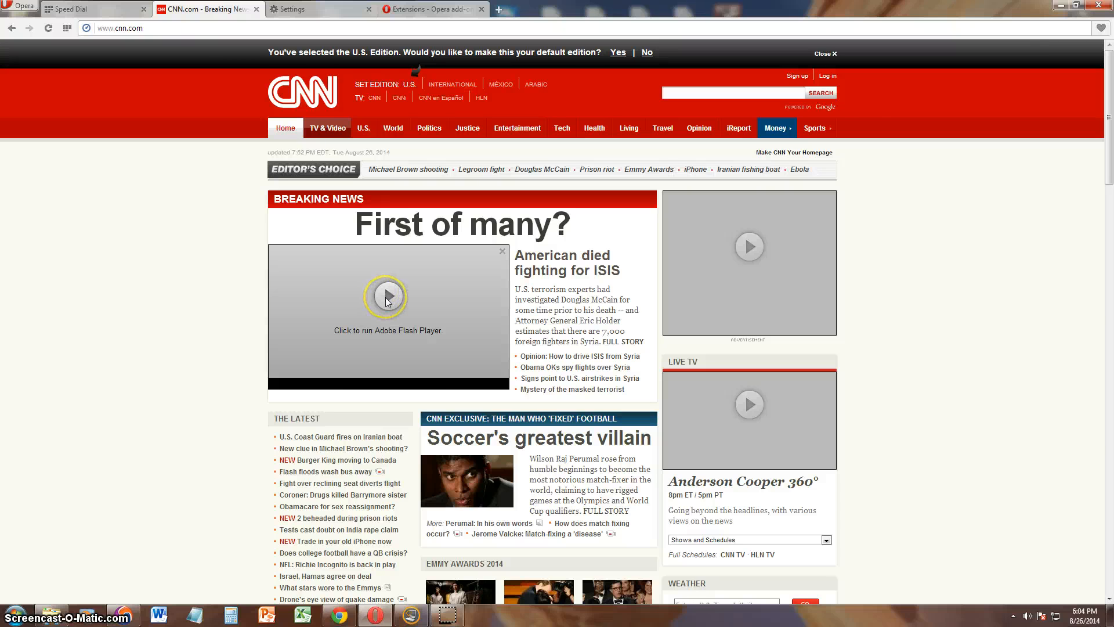
Run the blocked CNN Flash news video and scroll down the page
click(387, 296)
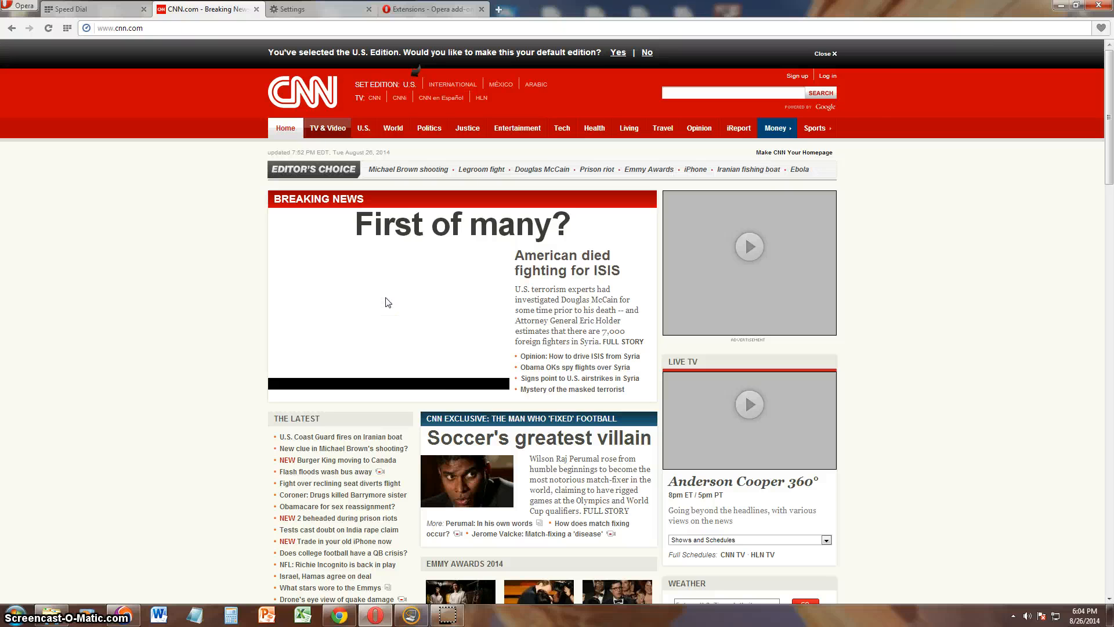
scroll(down, 3)
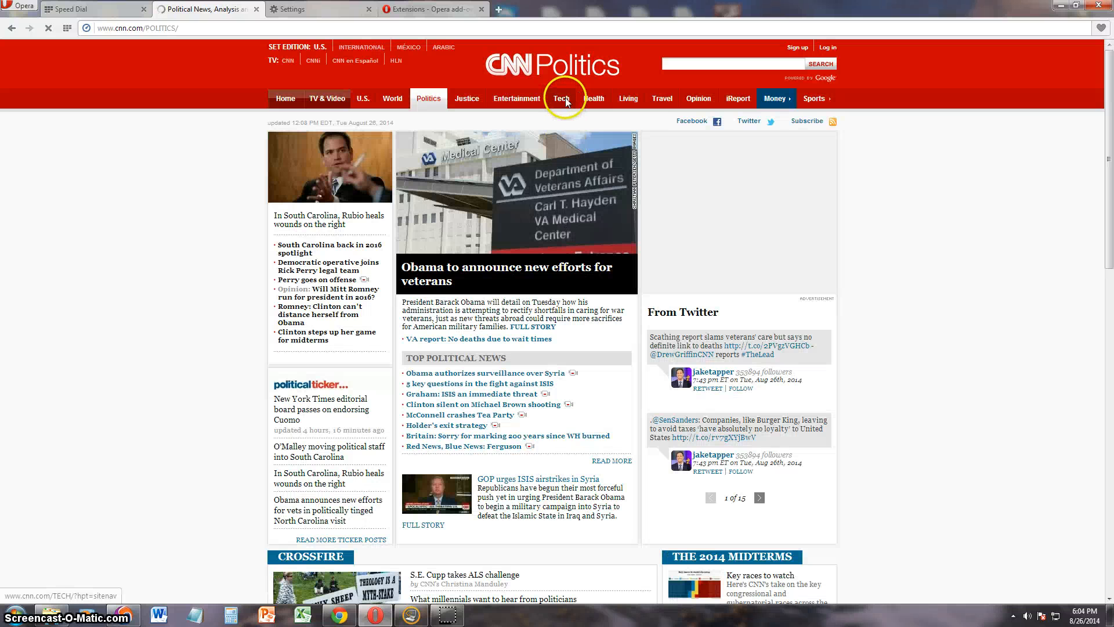
Open CNN's Tech section, then switch back to the Settings tab
click(561, 98)
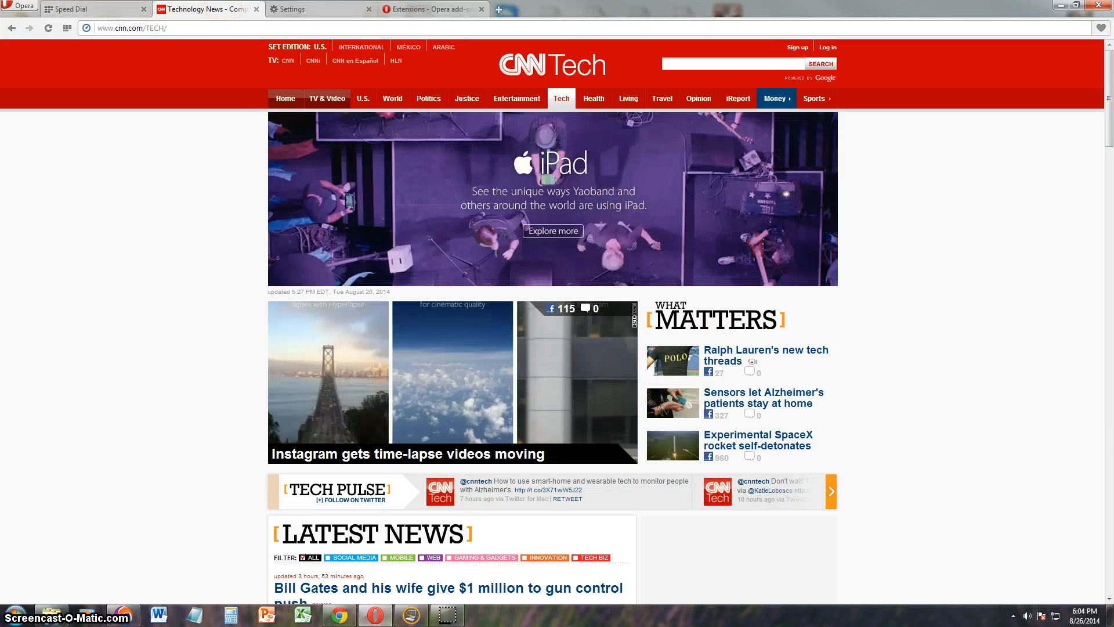
click(431, 9)
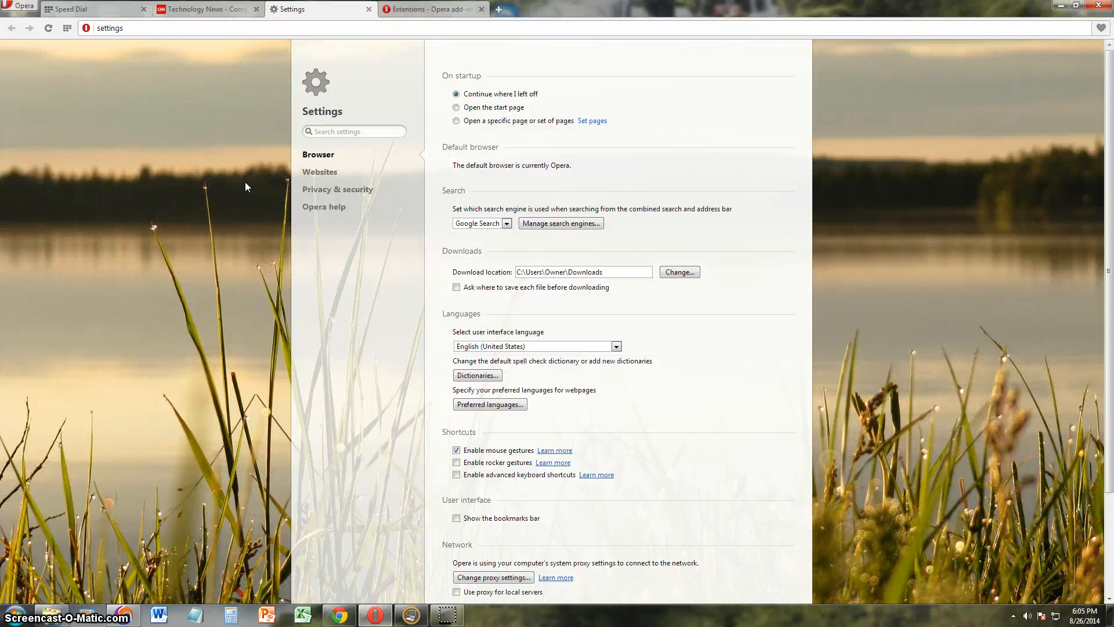
Open a new private window from the Opera menu and highlight part of its notice
click(21, 6)
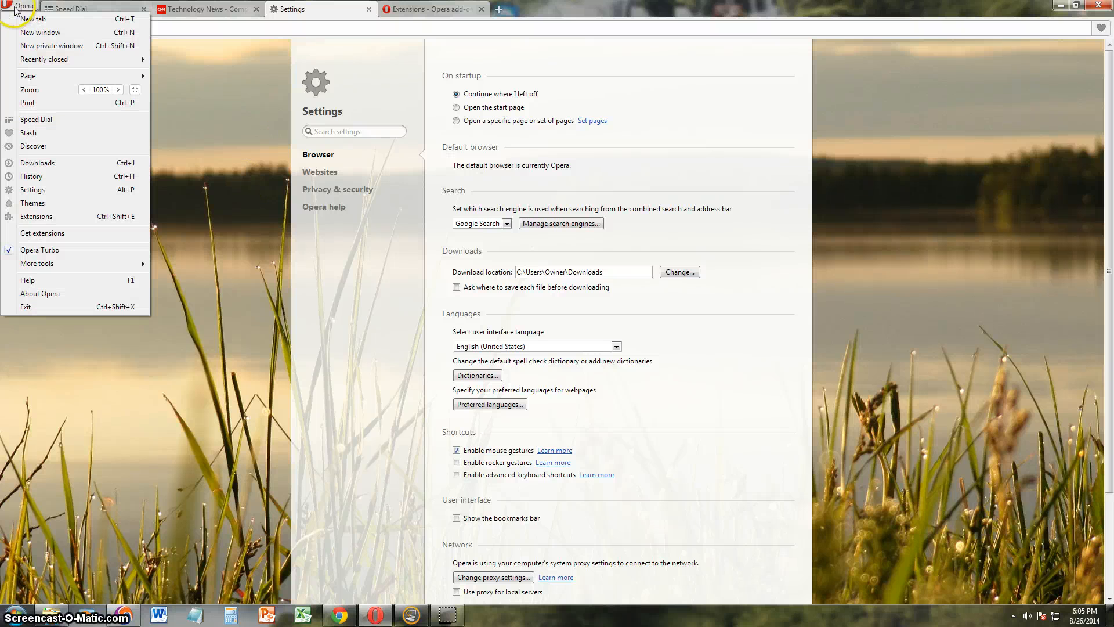
mouse_move(63, 31)
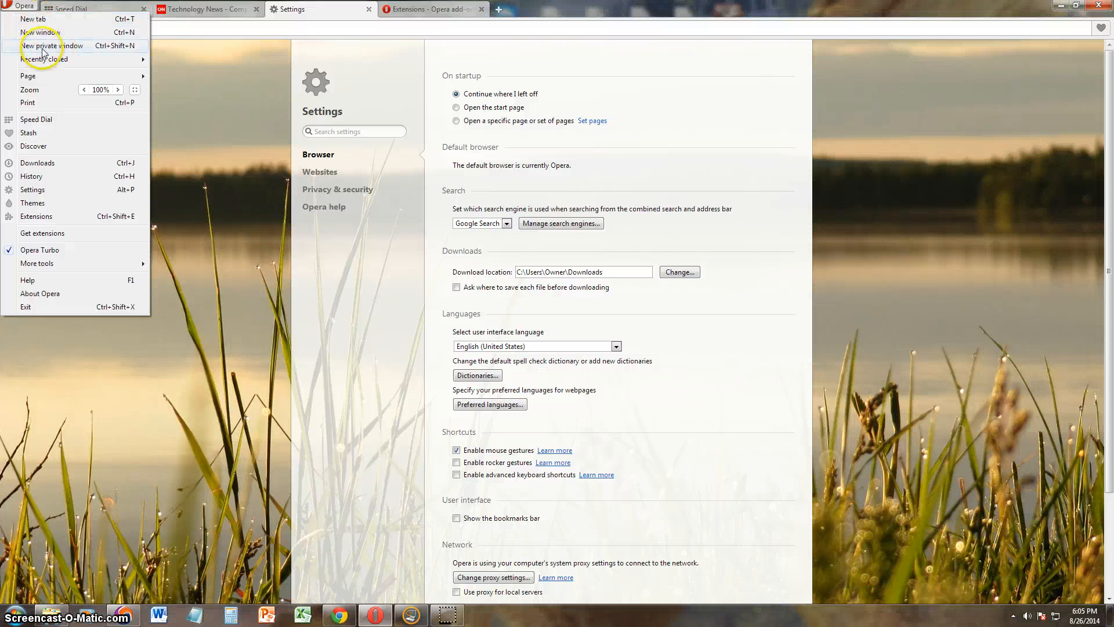
click(52, 45)
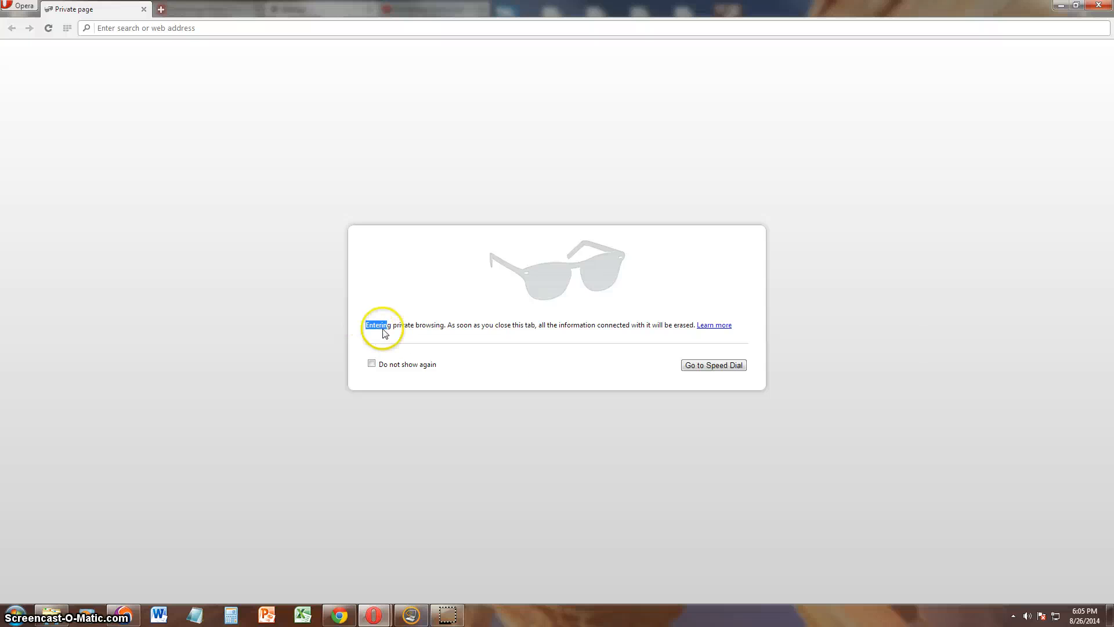
drag(380, 325, 522, 324)
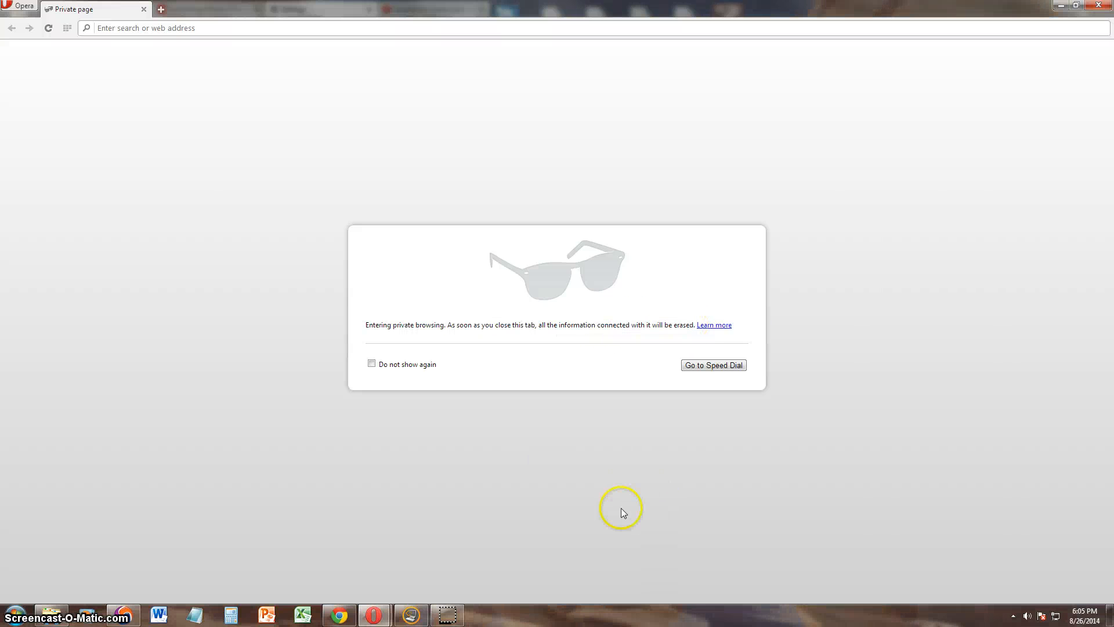
mouse_move(620, 493)
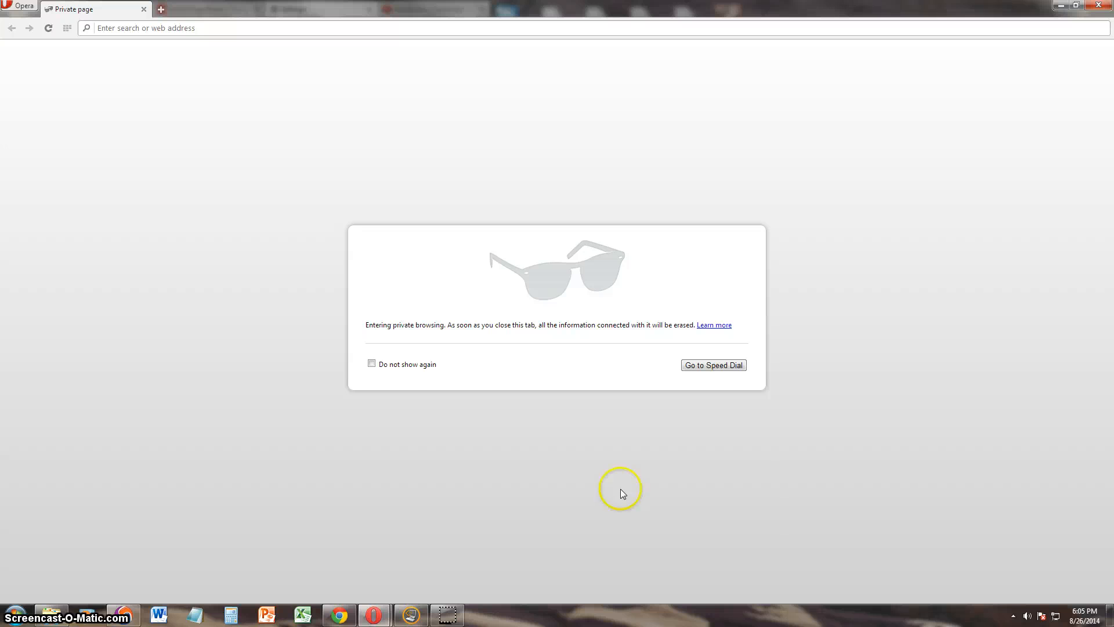
mouse_move(621, 493)
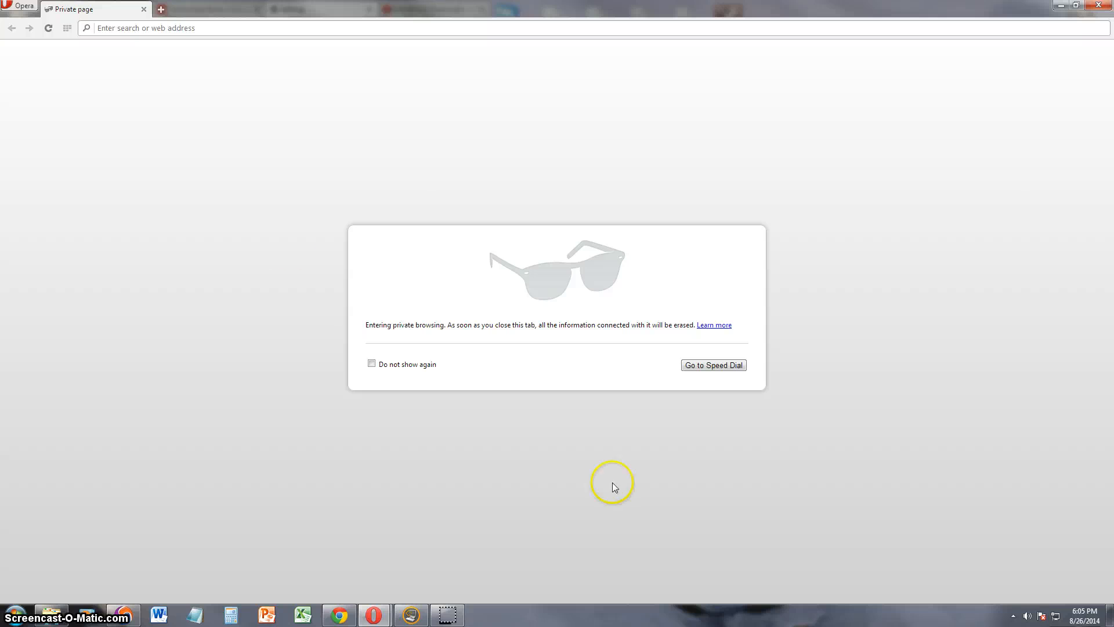
mouse_move(270, 136)
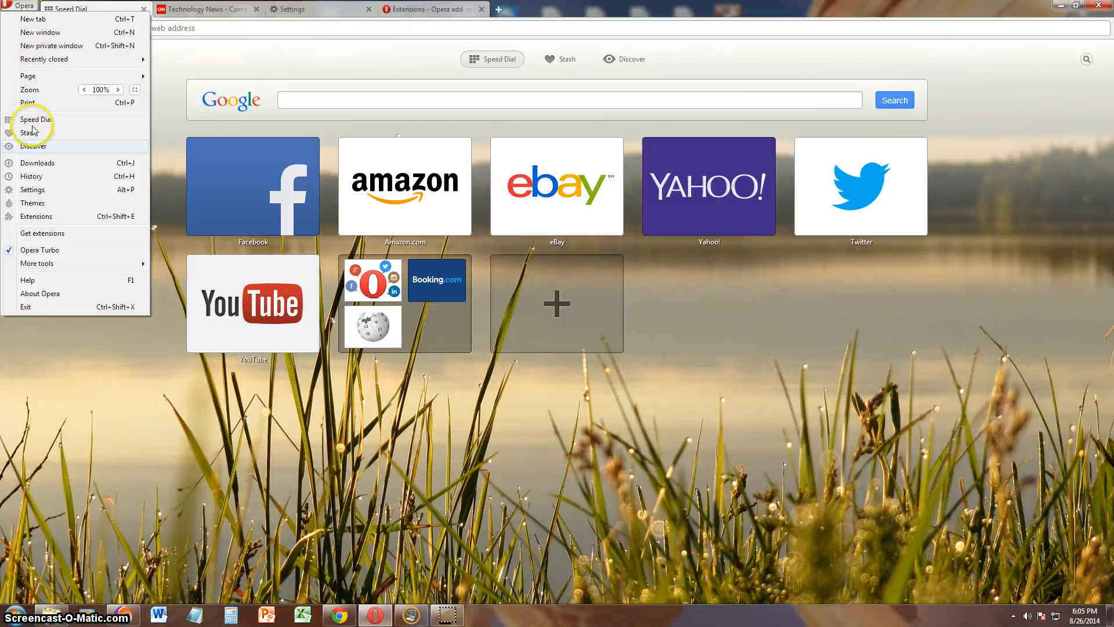
Apply the Lofoten Islands theme, scroll the Themes page, and open the online themes gallery
click(32, 203)
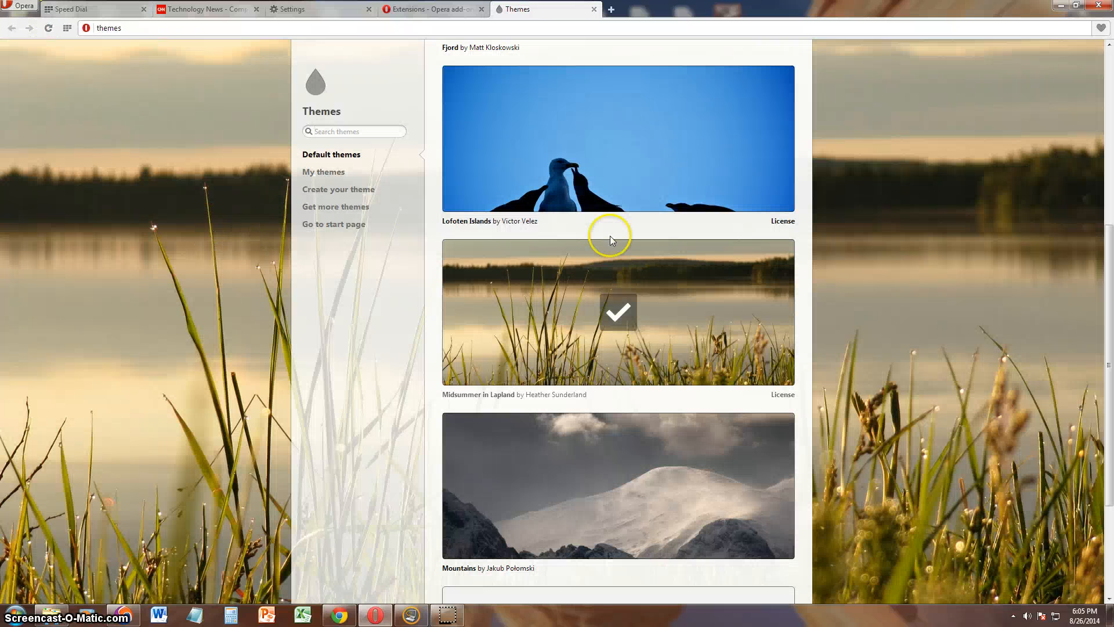
mouse_move(740, 265)
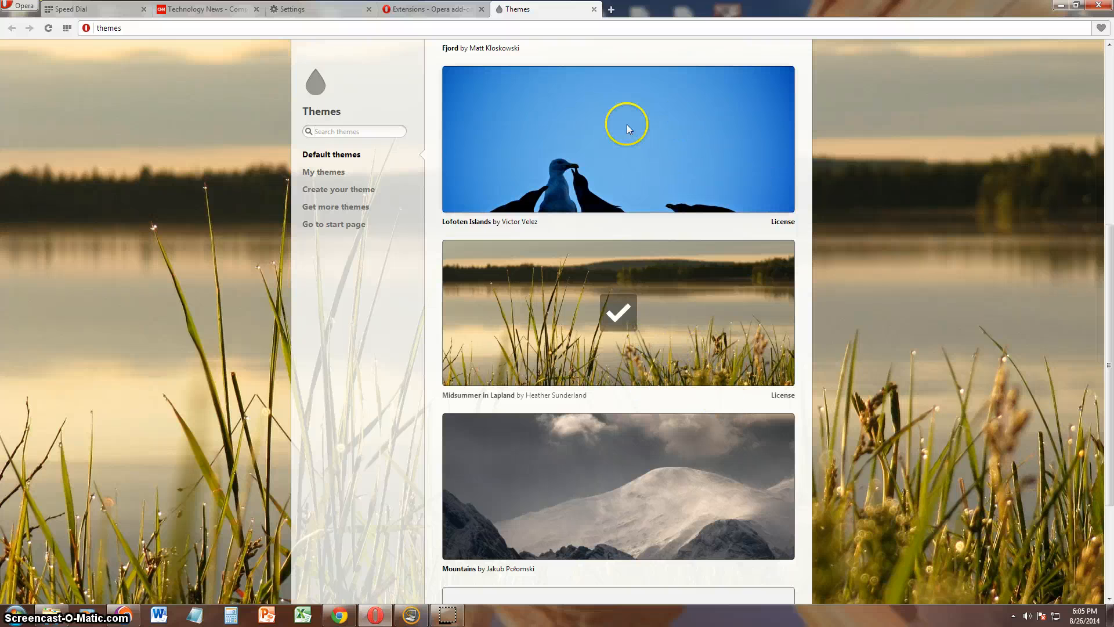
click(617, 138)
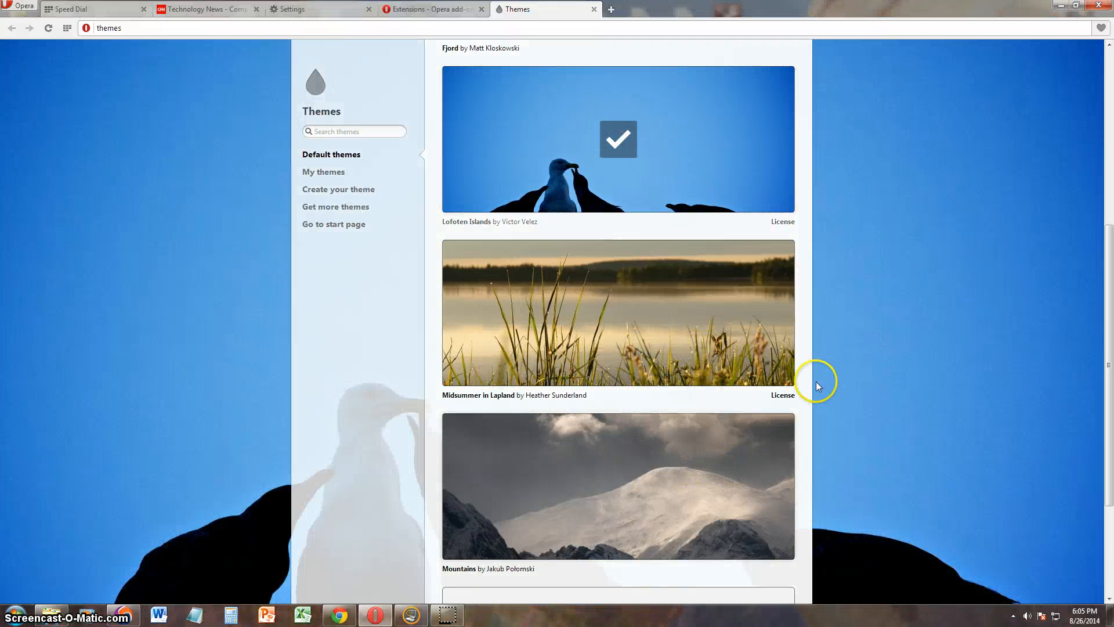
scroll(down, 3)
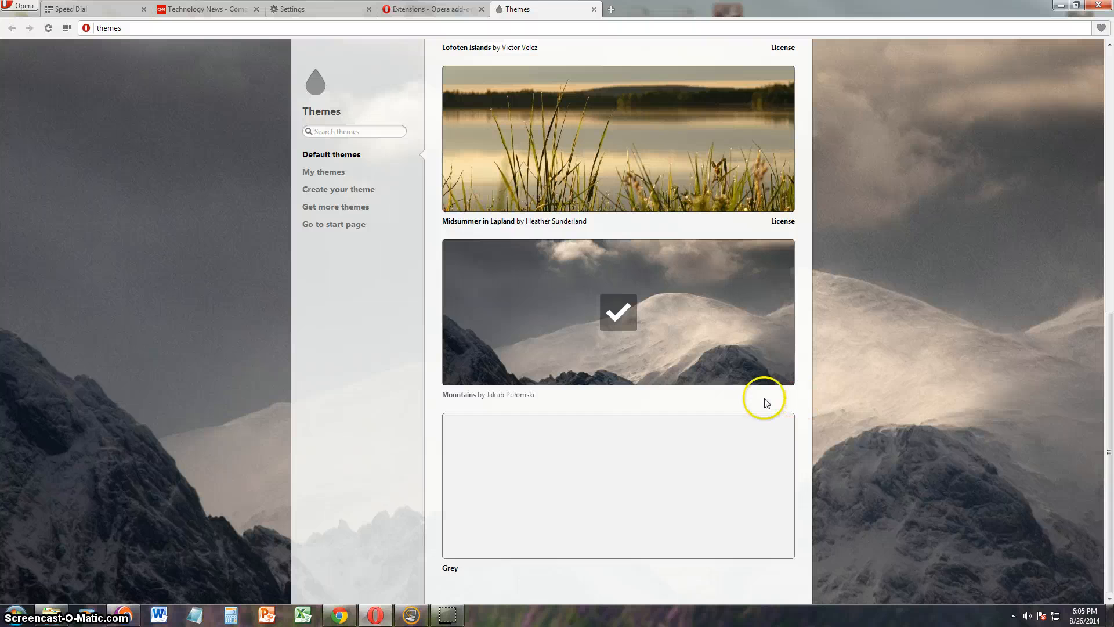
scroll(down, 3)
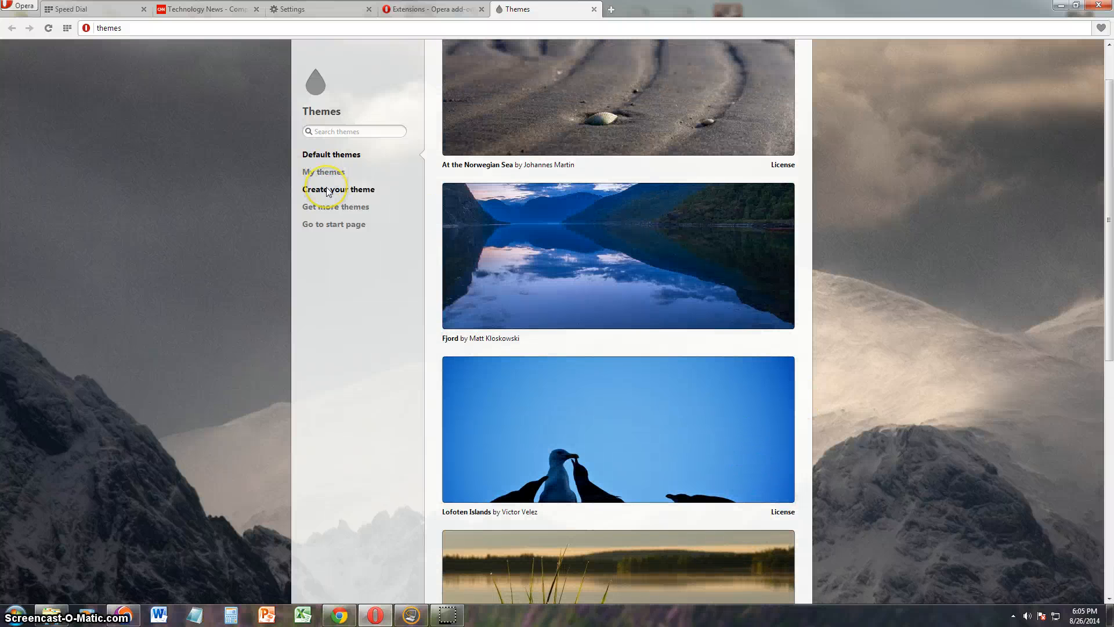
click(335, 207)
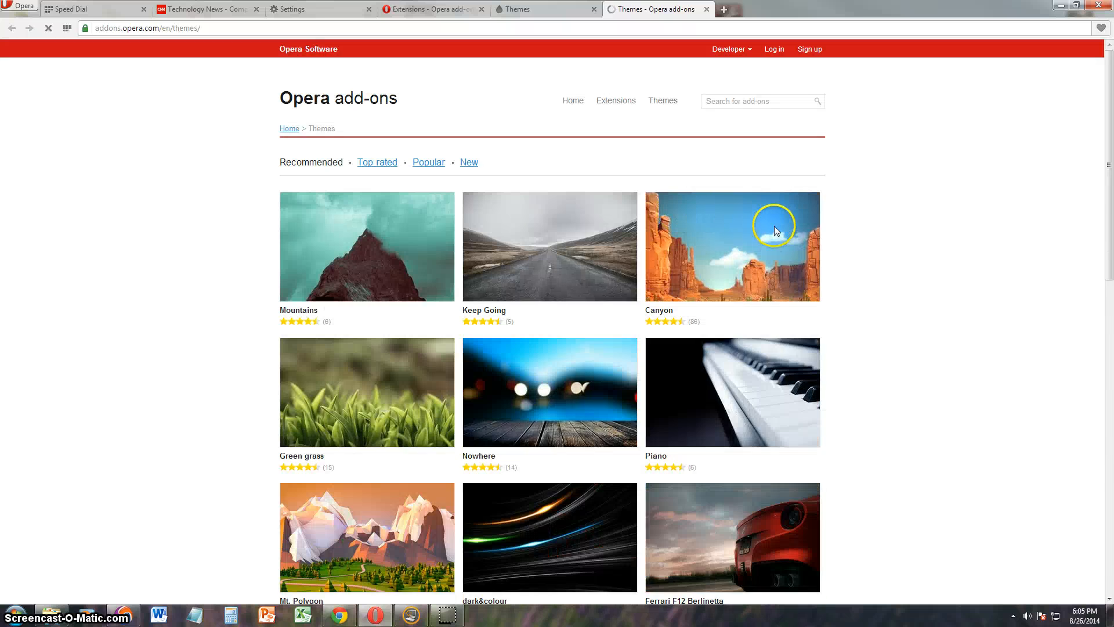
scroll(down, 3)
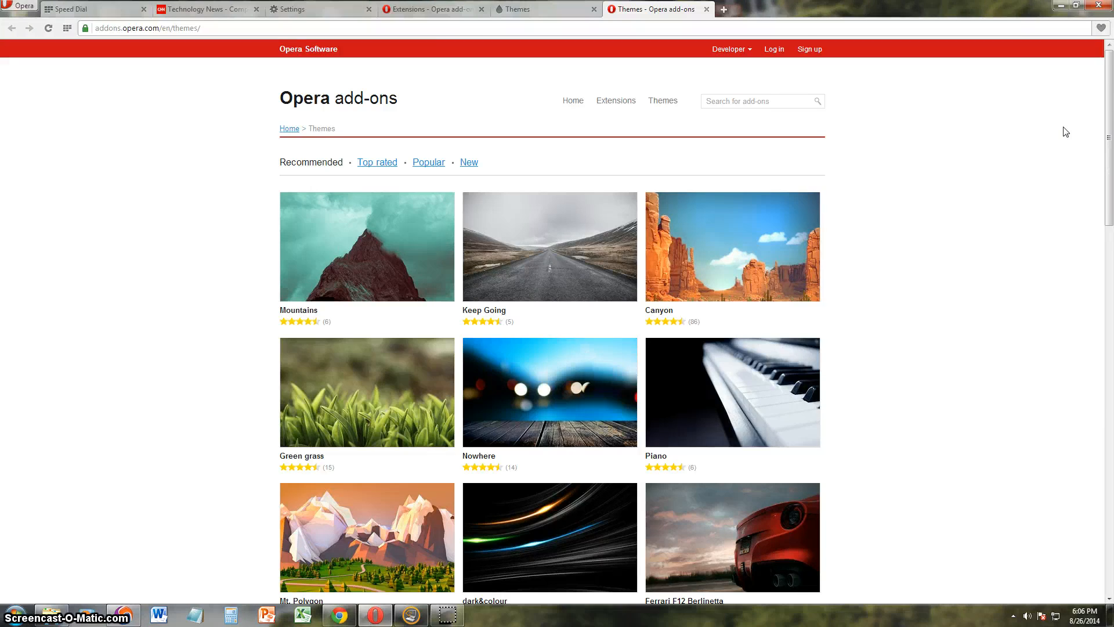
click(22, 7)
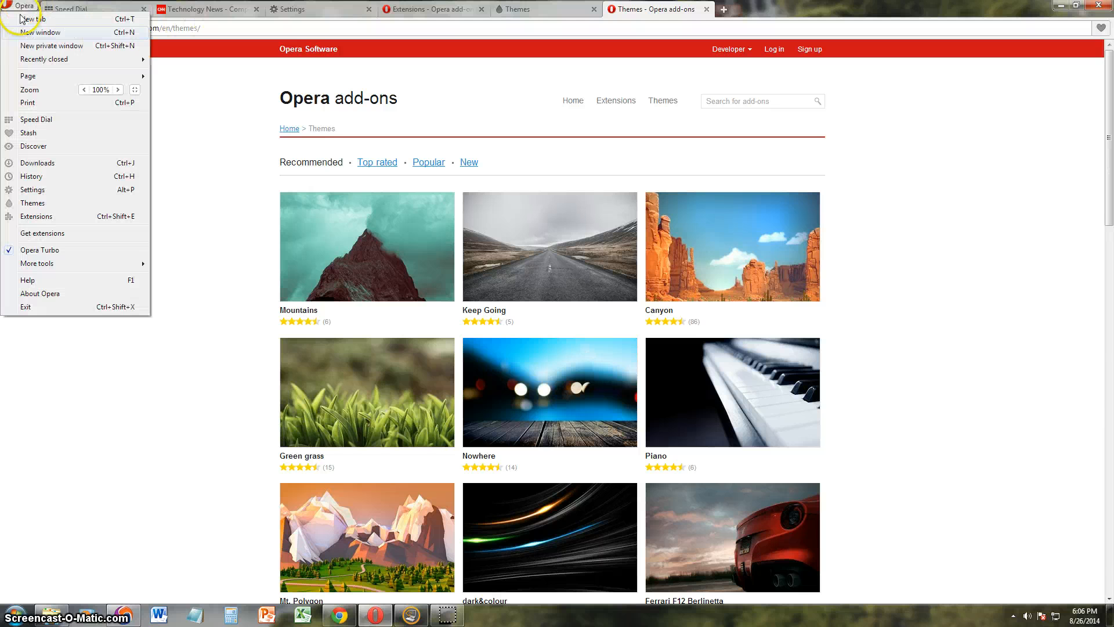
click(936, 256)
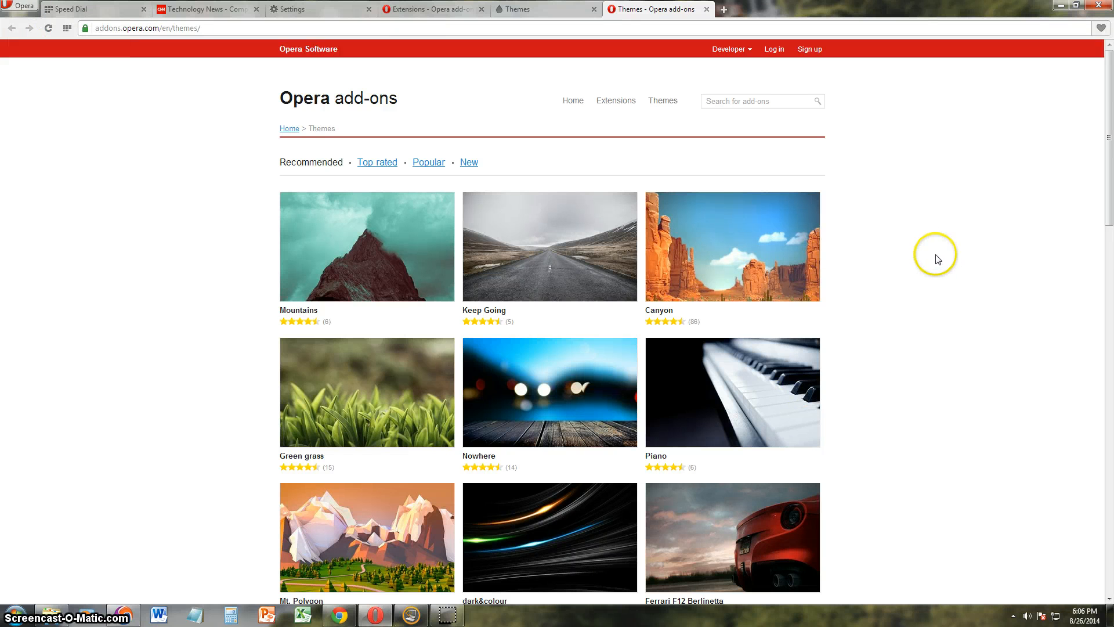